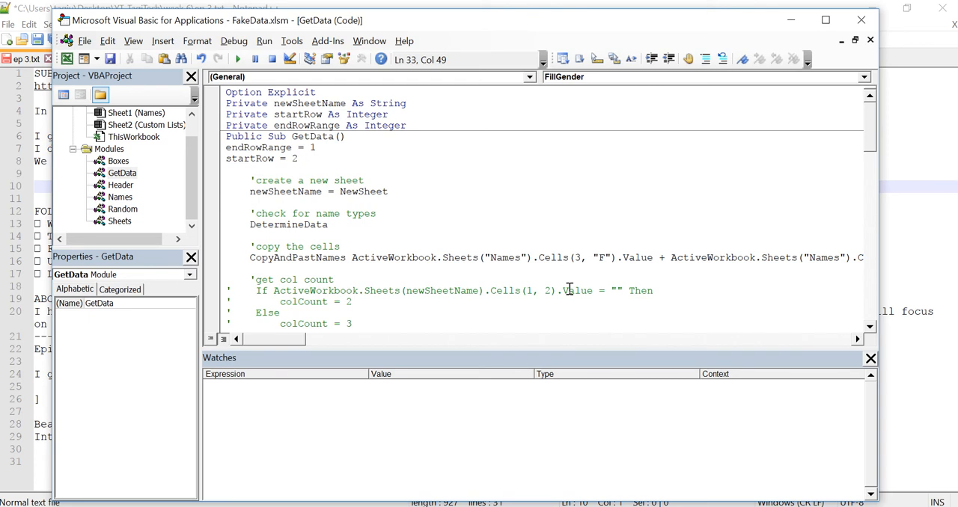
pyautogui.moveTo(108, 160)
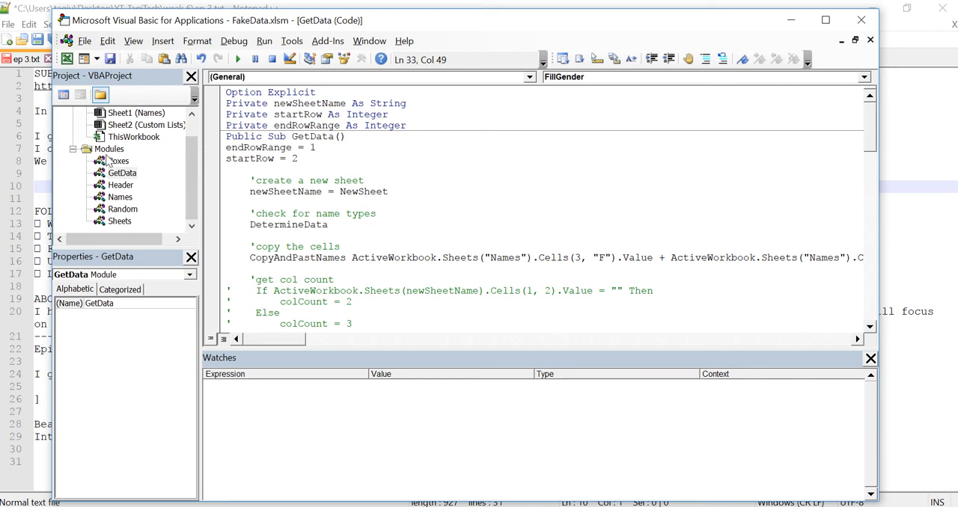
pyautogui.moveTo(108, 160)
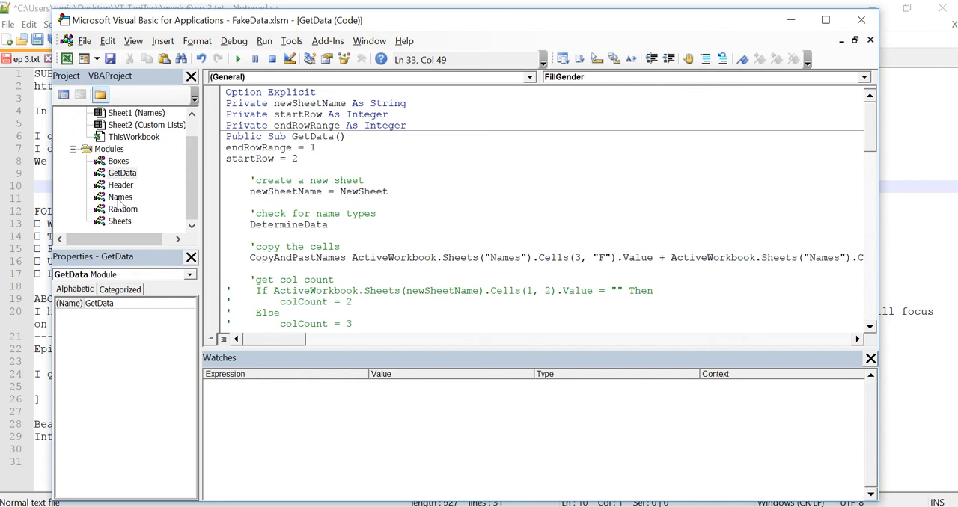
# - Review the Names module's properties and scroll through its existing code
pyautogui.click(120, 198)
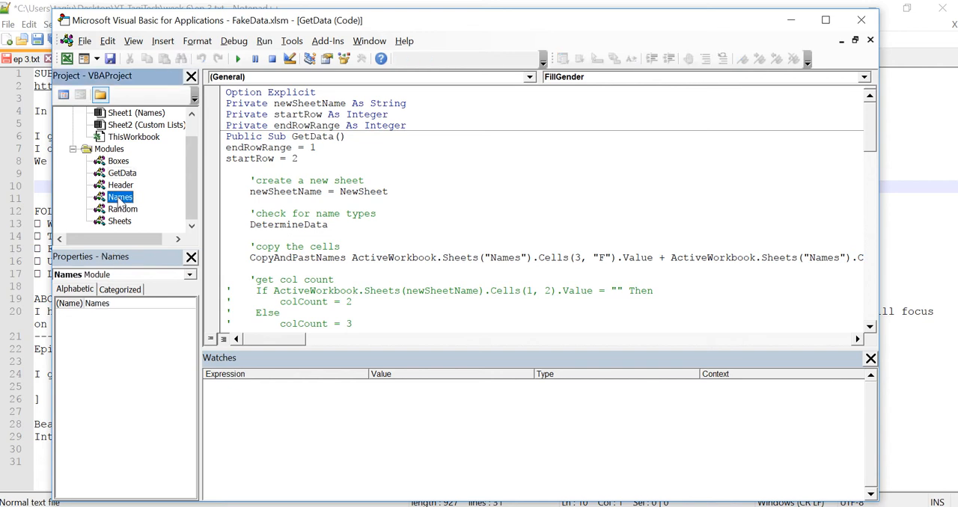
pyautogui.click(121, 172)
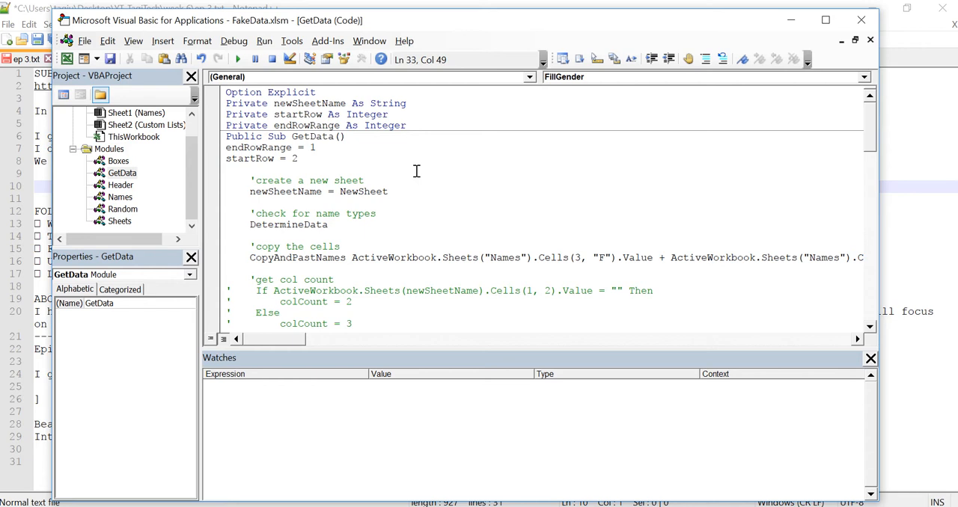
pyautogui.scroll(-3)
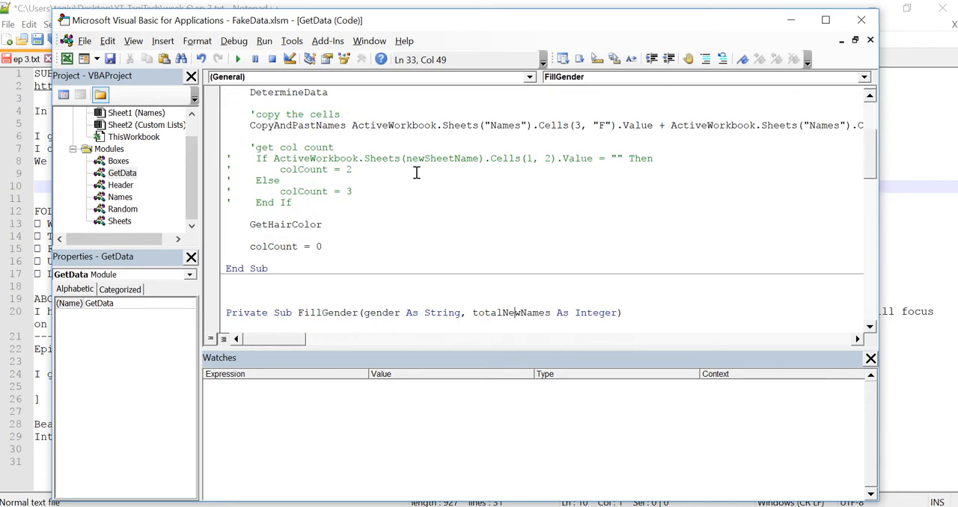
pyautogui.scroll(-3)
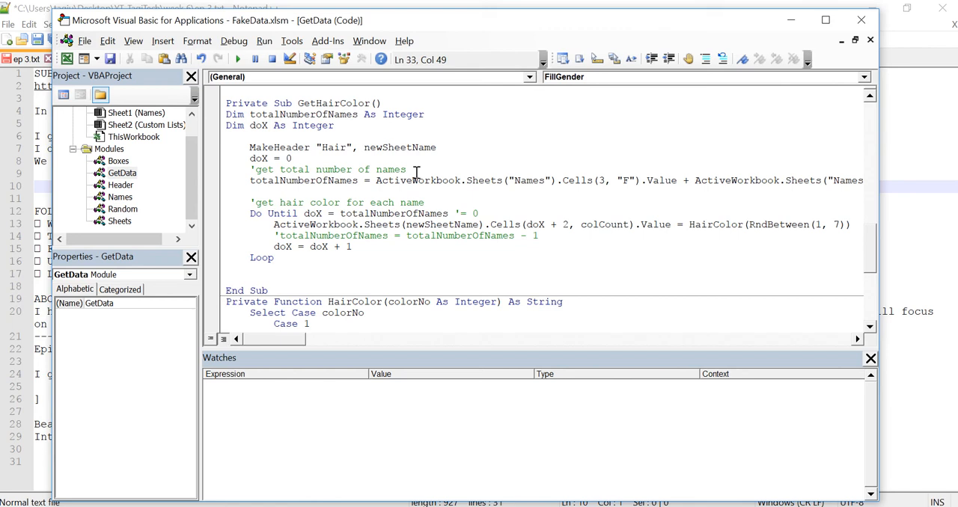
pyautogui.scroll(-3)
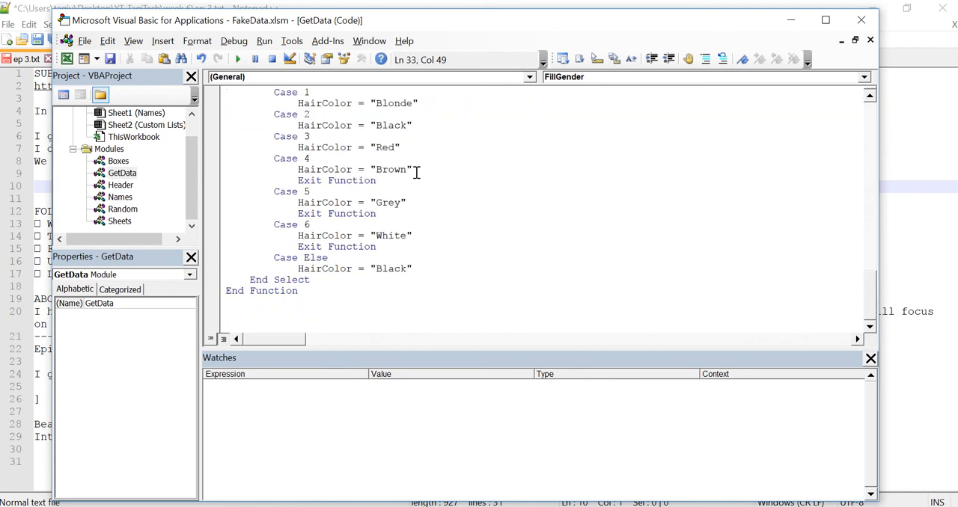
pyautogui.scroll(-3)
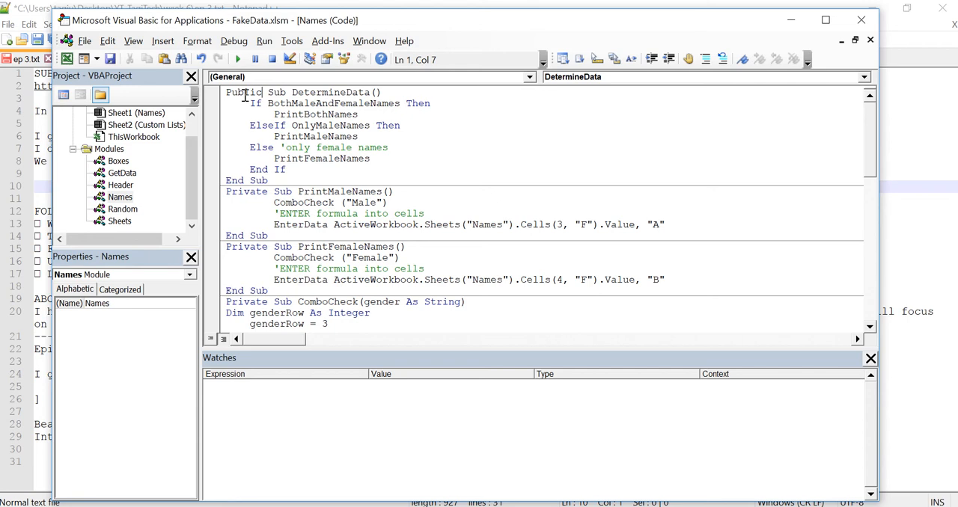
pyautogui.moveTo(240, 104)
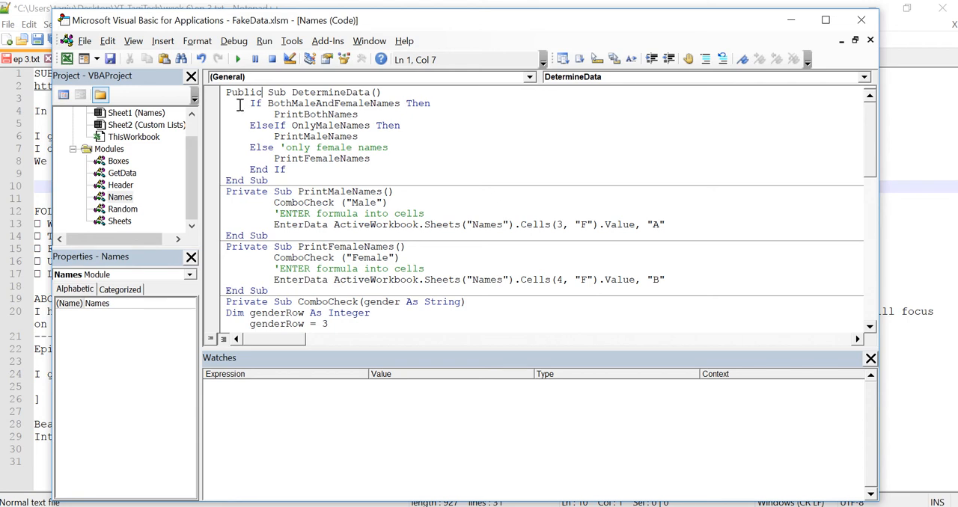
pyautogui.moveTo(295, 96)
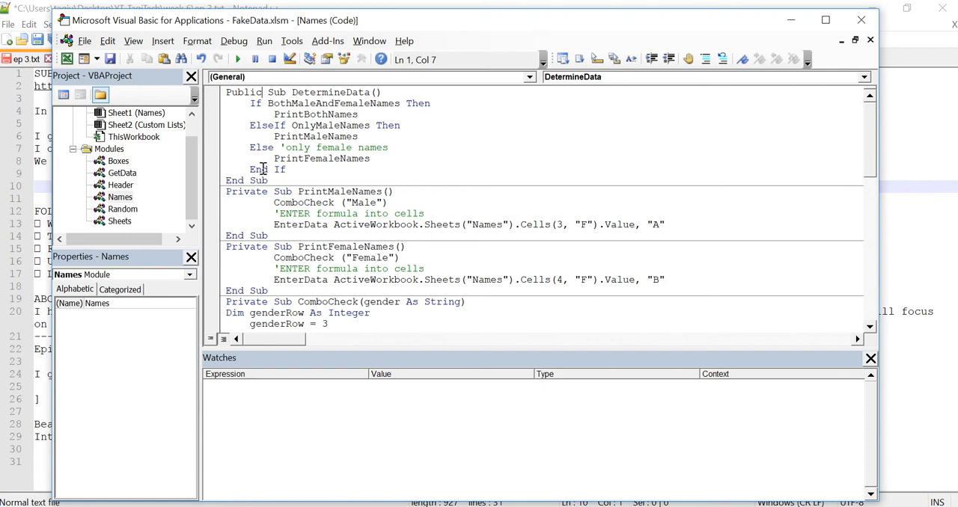
pyautogui.scroll(-3)
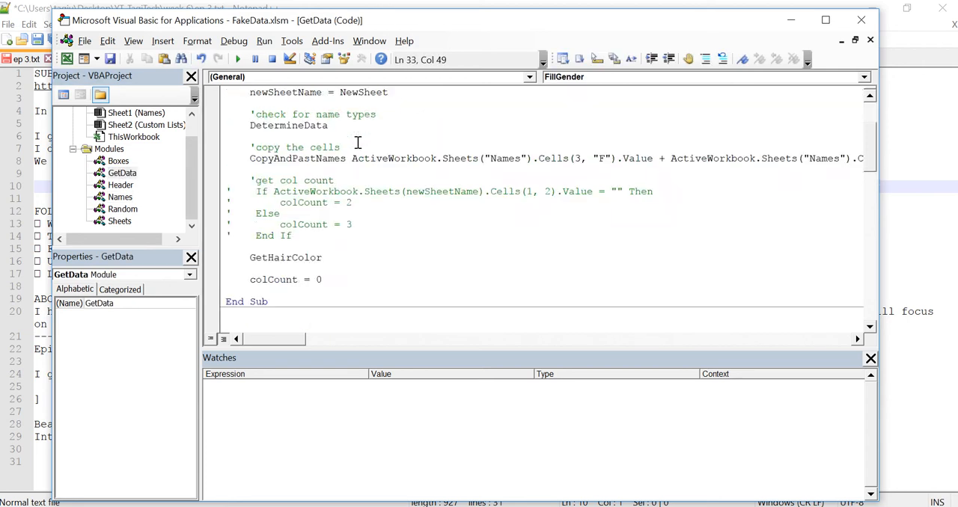
pyautogui.scroll(3)
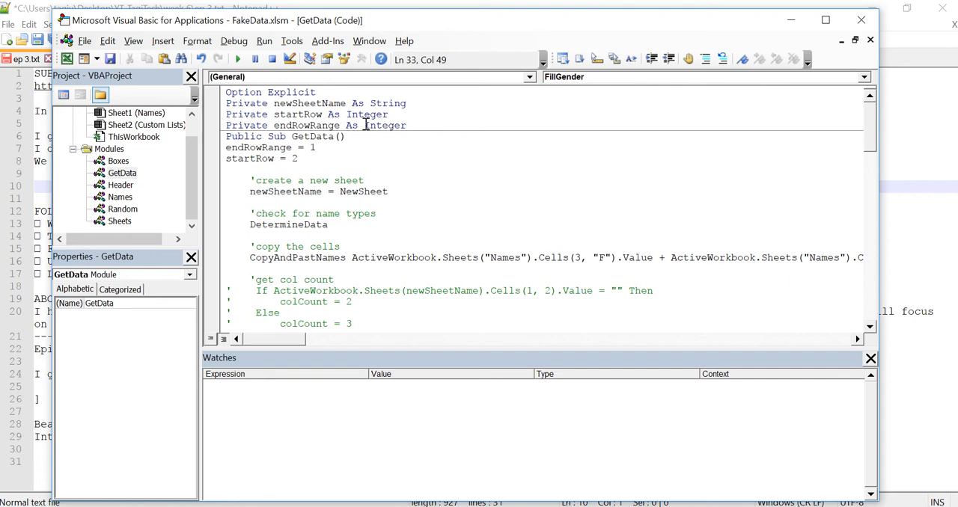
pyautogui.moveTo(402, 126)
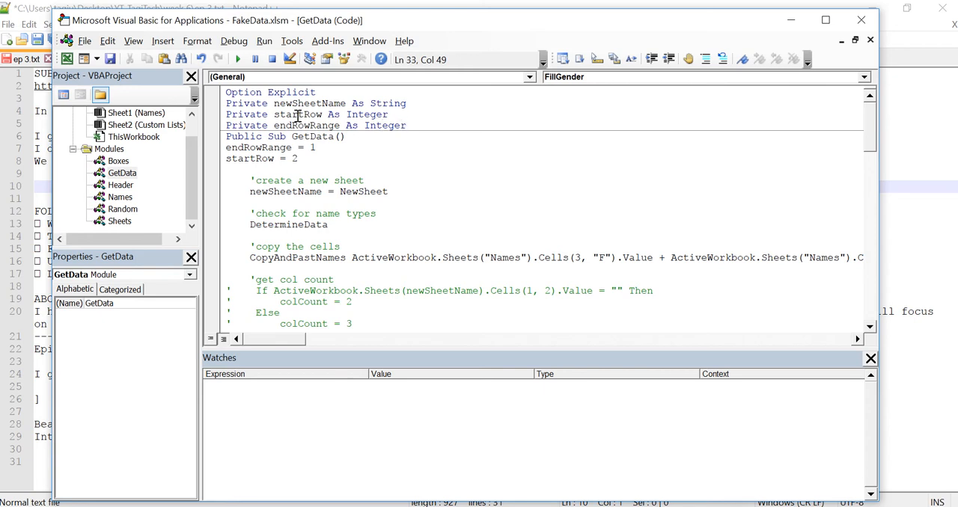
pyautogui.scroll(-3)
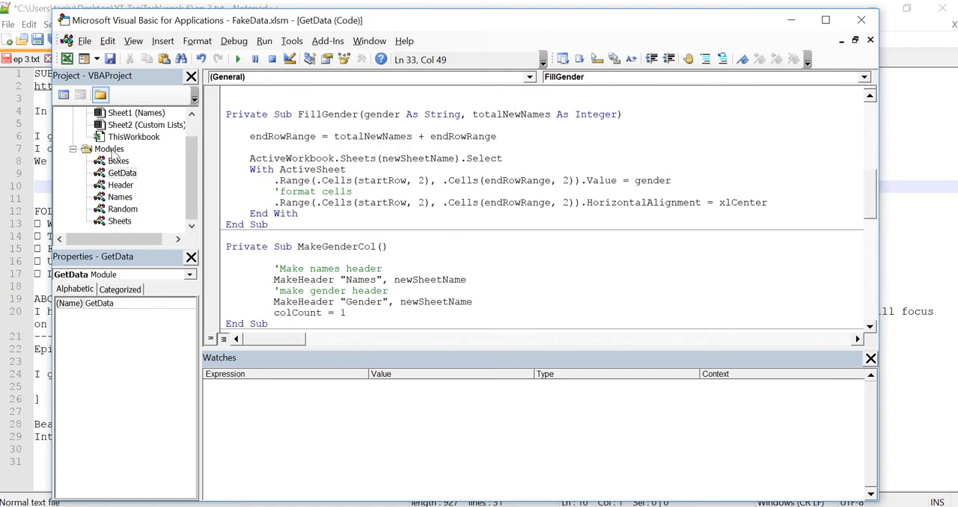
pyautogui.moveTo(117, 156)
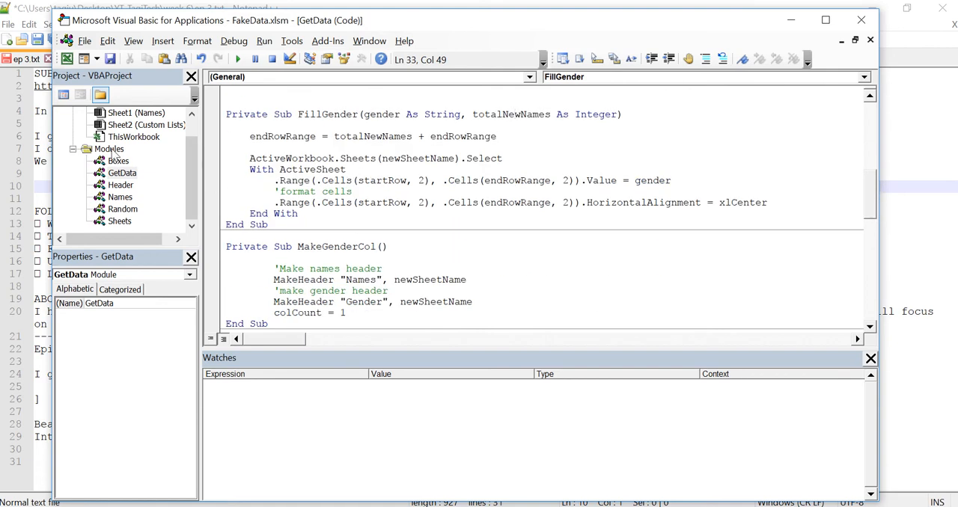
# - Insert a new module under Modules and rename Module1 to Hair
pyautogui.click(108, 148)
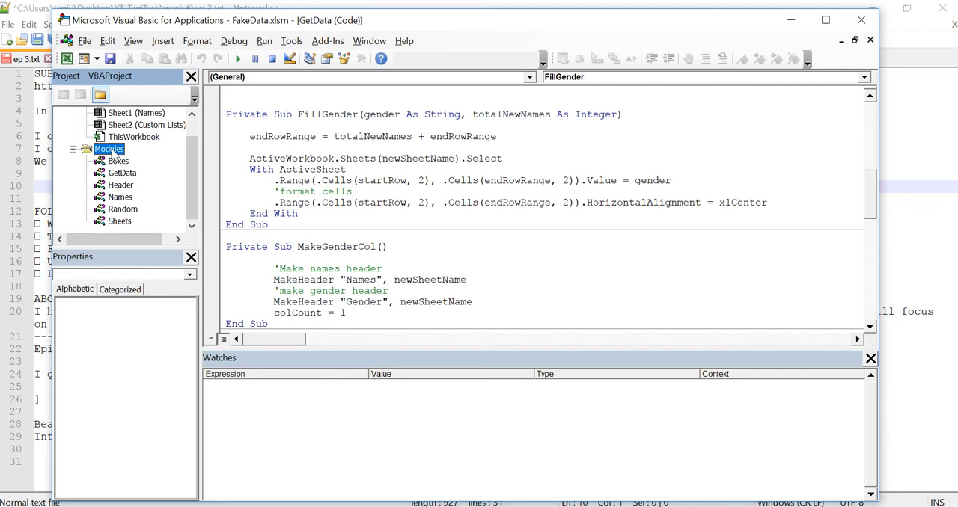
pyautogui.rightClick(108, 148)
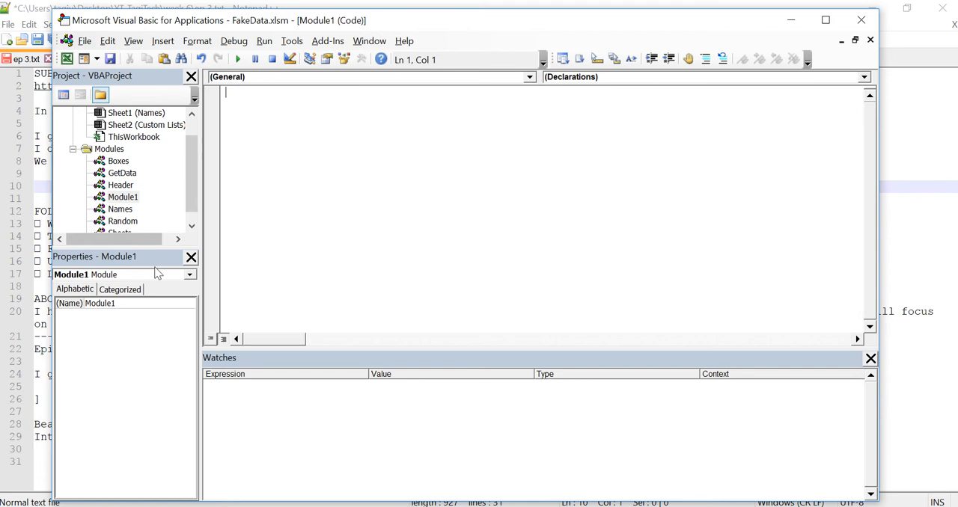
pyautogui.click(119, 303)
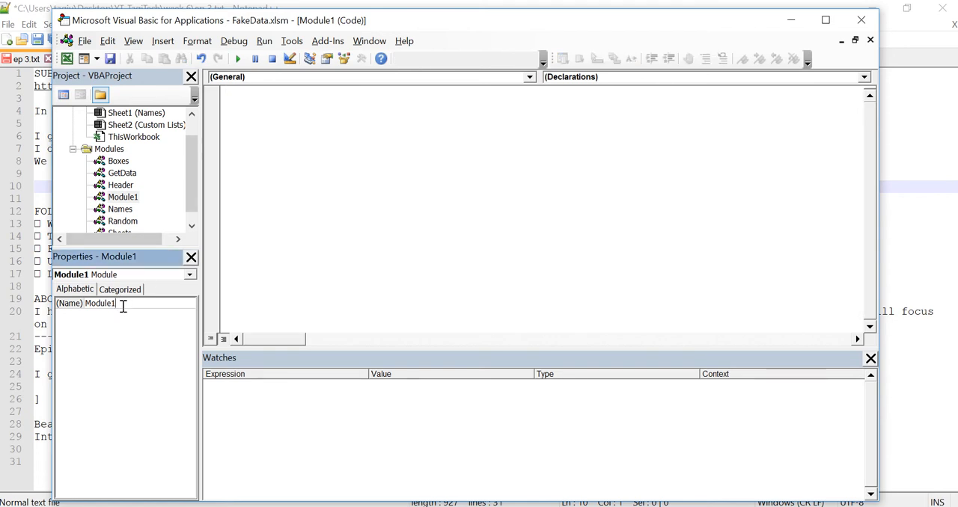
pyautogui.doubleClick(99, 302)
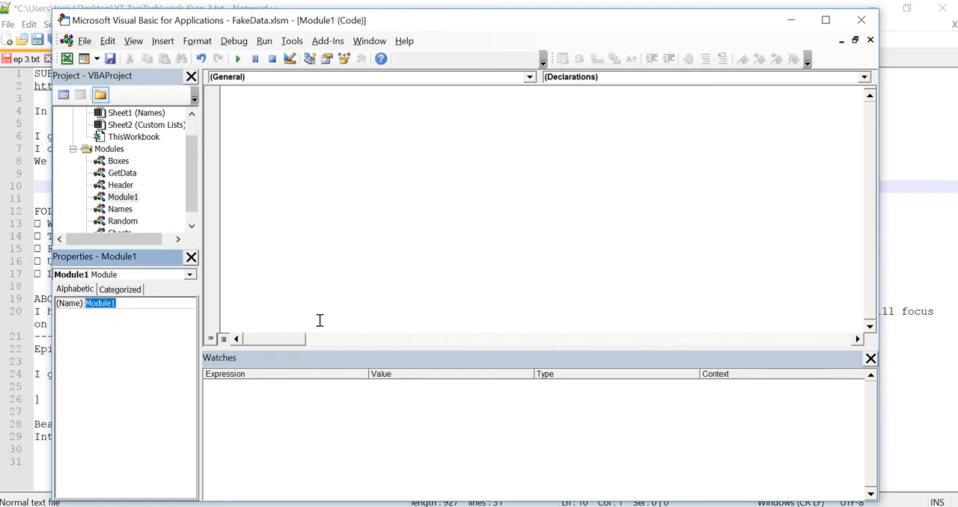
pyautogui.write('Hair')
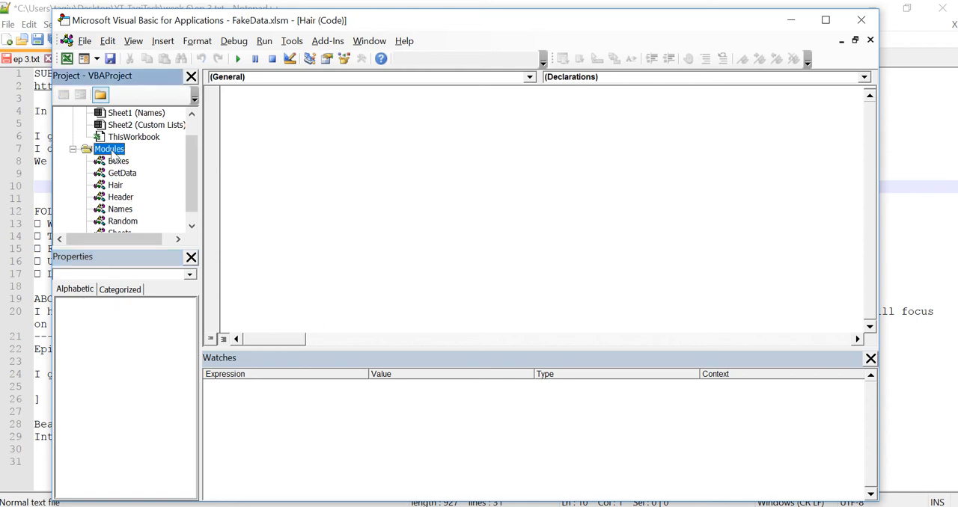
# - Insert another new module and set its (Name) property to Gender
pyautogui.rightClick(109, 148)
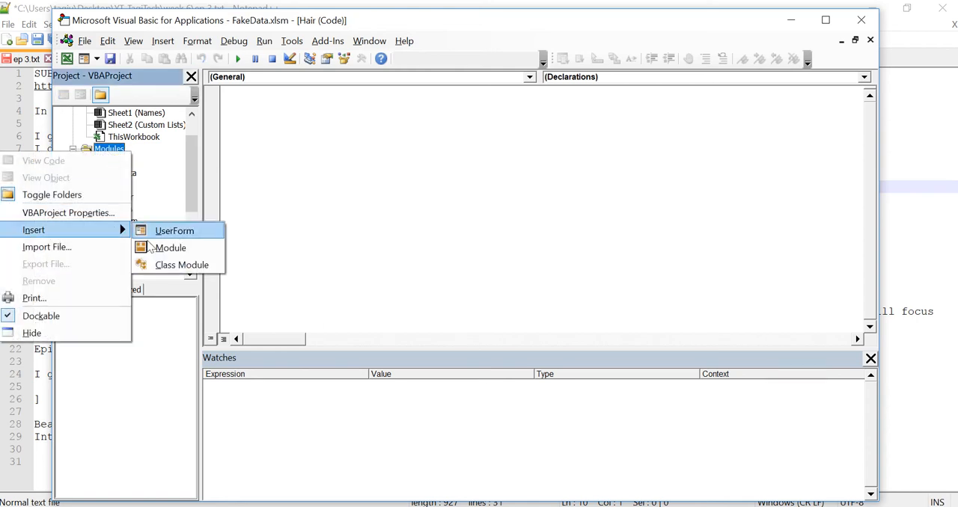
pyautogui.click(171, 248)
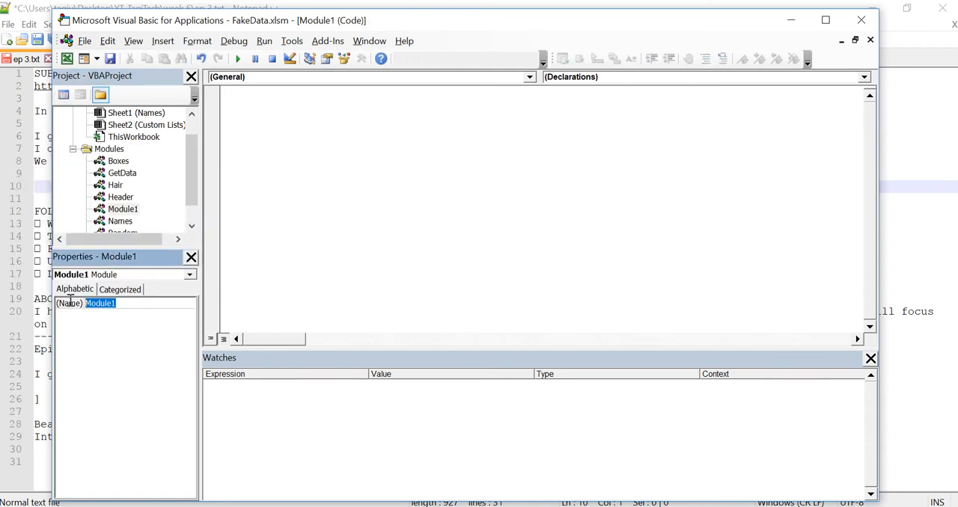
pyautogui.write('Gn;')
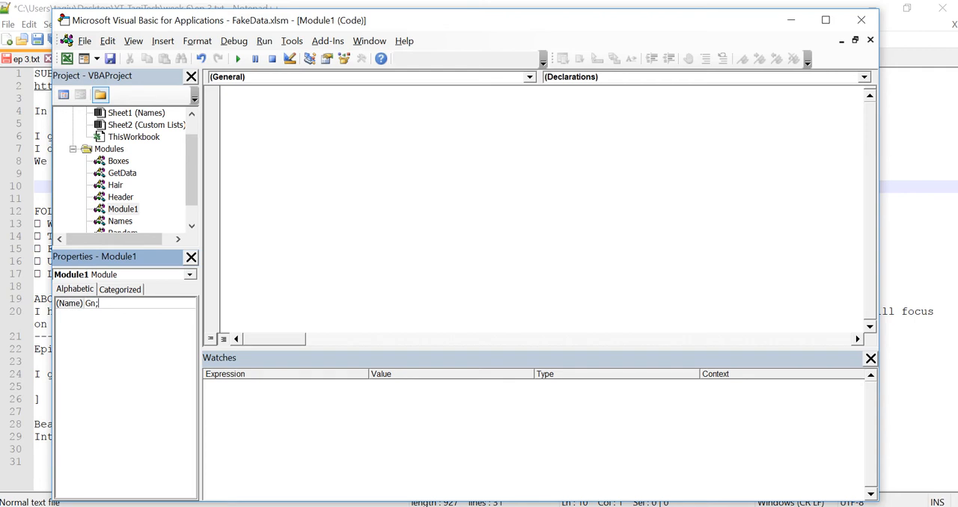
pyautogui.write('Gender')
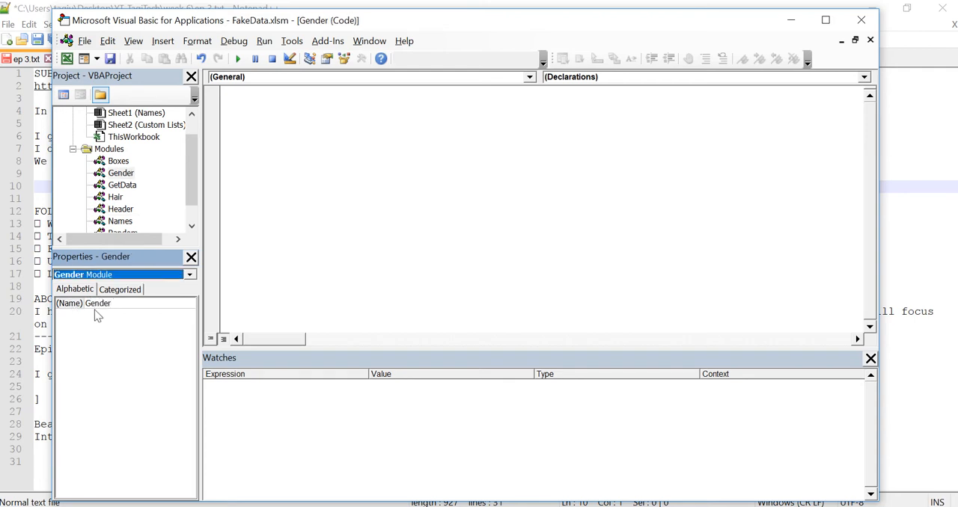
pyautogui.click(123, 184)
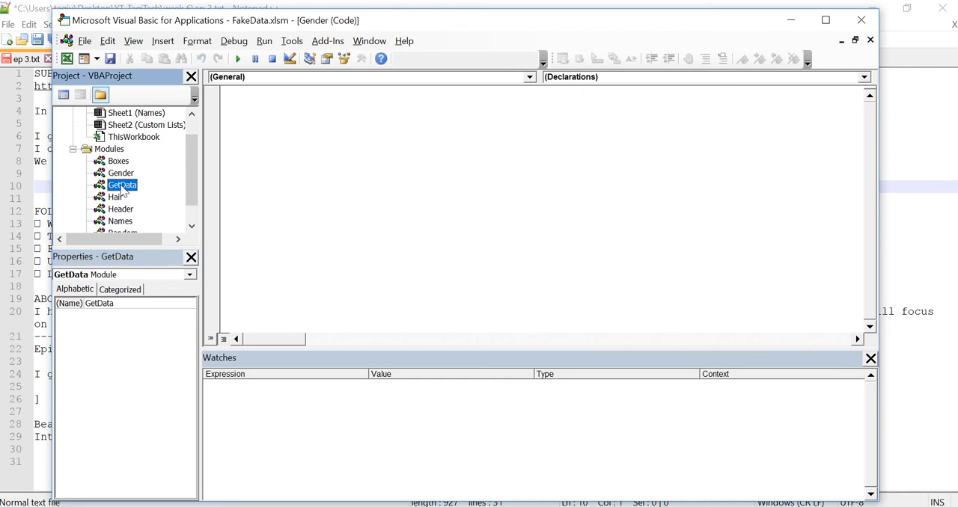
# - Move FillGender and MakeGenderCol from GetData's code into the Gender module
pyautogui.doubleClick(121, 184)
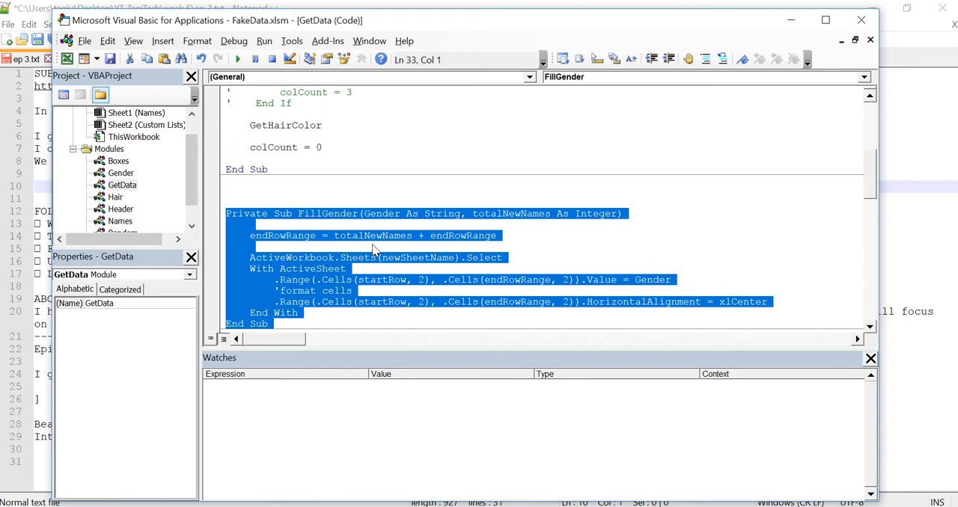
pyautogui.scroll(-3)
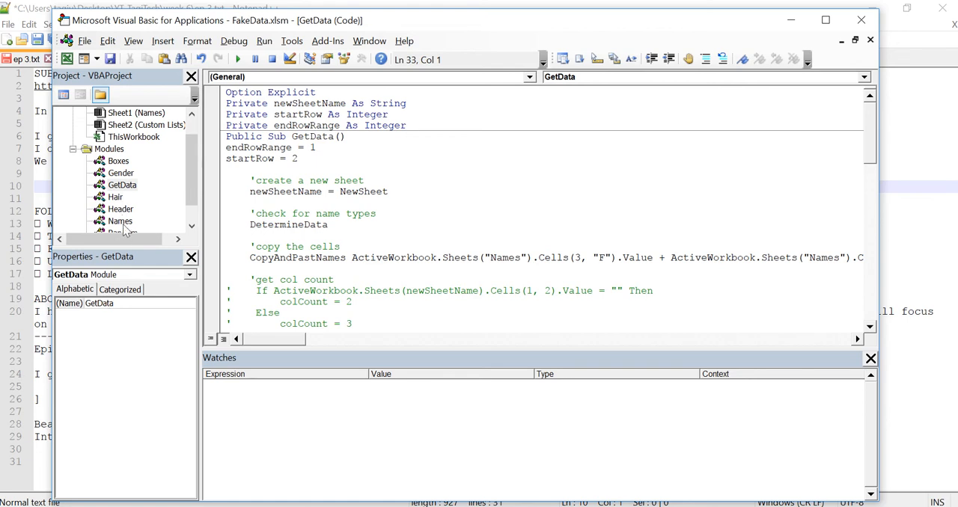
pyautogui.doubleClick(120, 172)
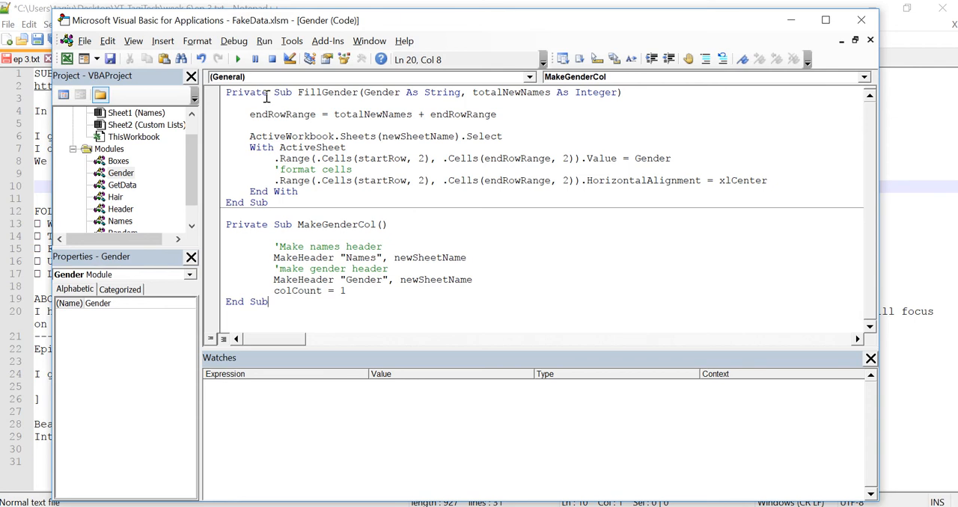
pyautogui.moveTo(182, 157)
pyautogui.write('u')
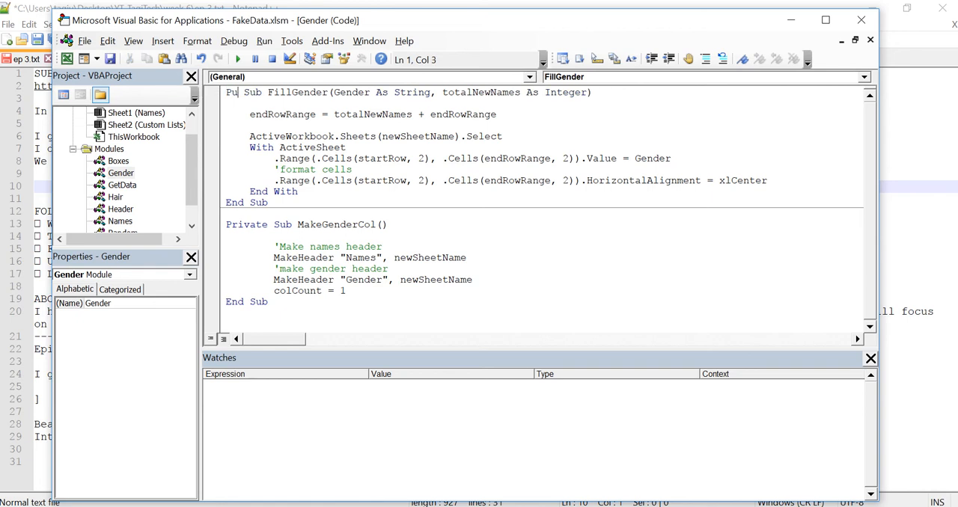
# - Change MakeGenderCol's Private declaration to Public and remove the blank line above it
pyautogui.click(232, 236)
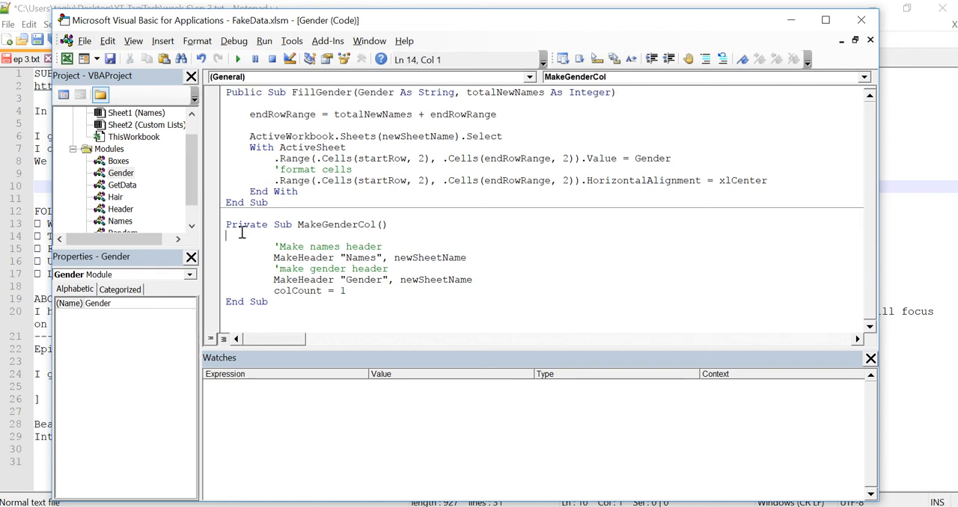
pyautogui.doubleClick(329, 224)
pyautogui.write('ublic')
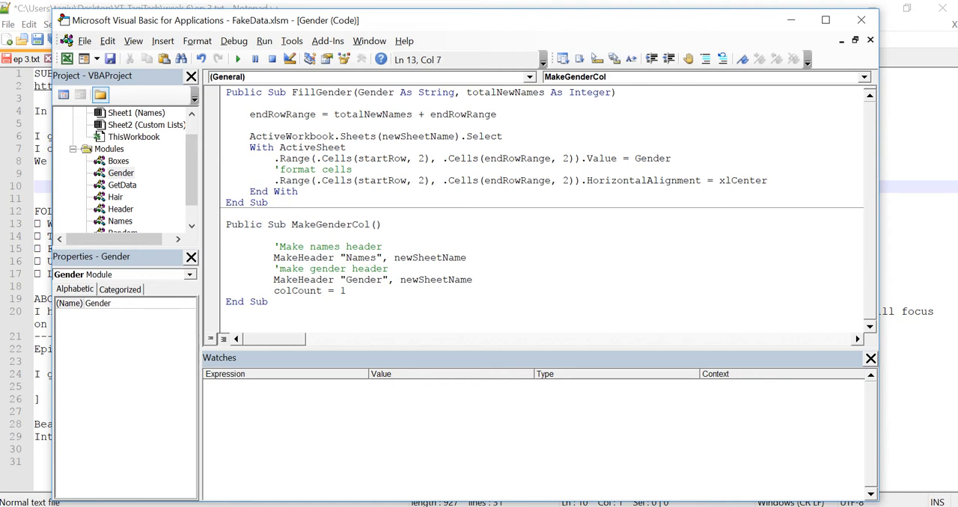
pyautogui.click(425, 257)
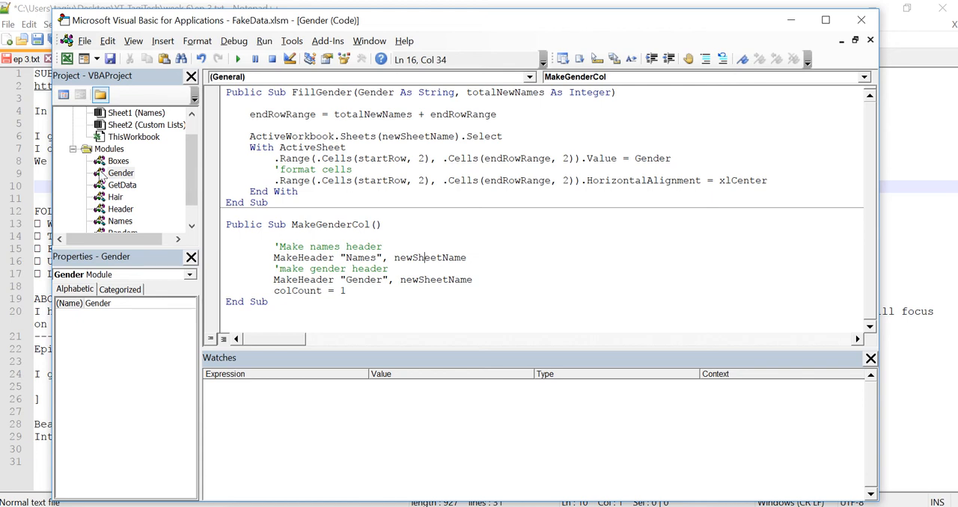
pyautogui.moveTo(121, 180)
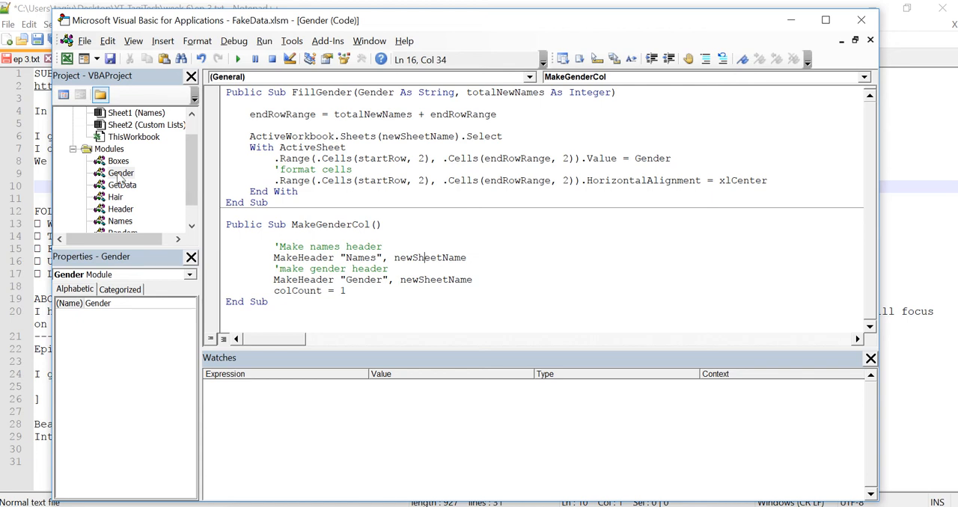
pyautogui.moveTo(125, 231)
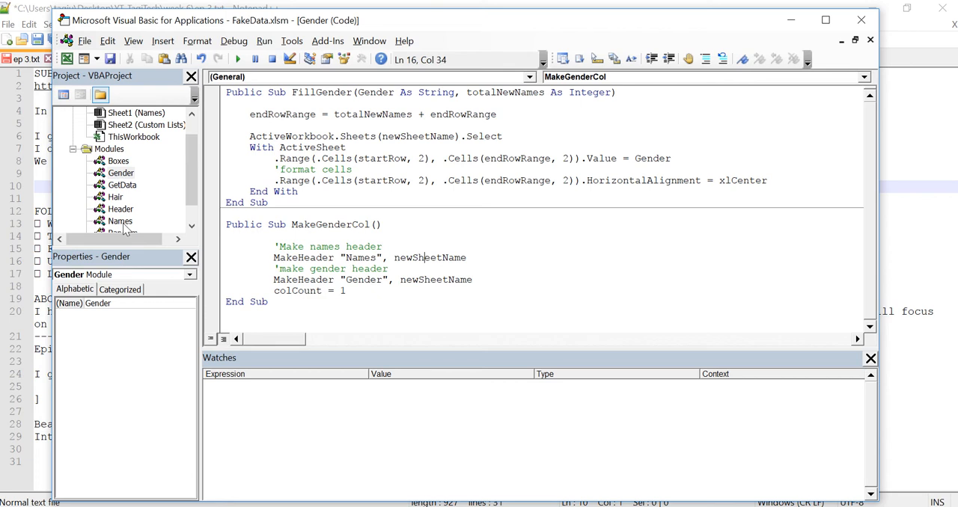
pyautogui.moveTo(125, 230)
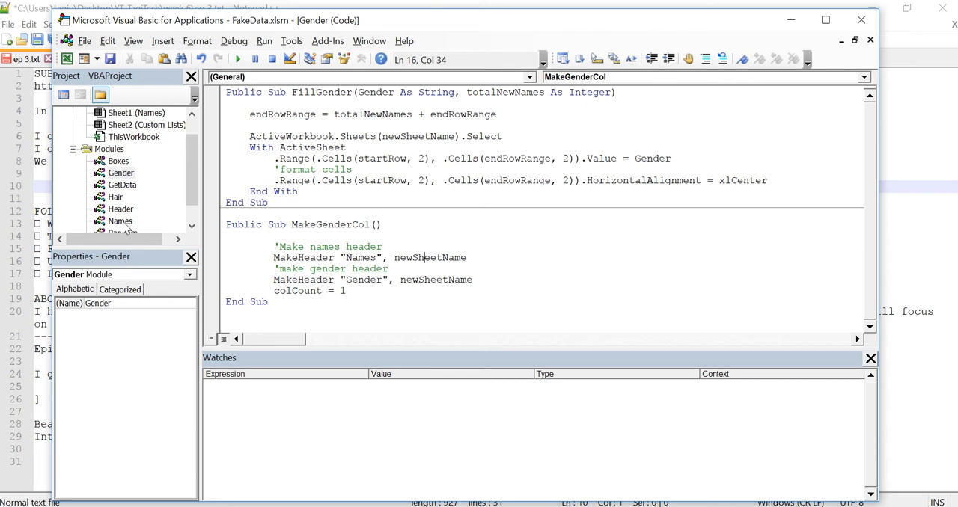
pyautogui.click(245, 215)
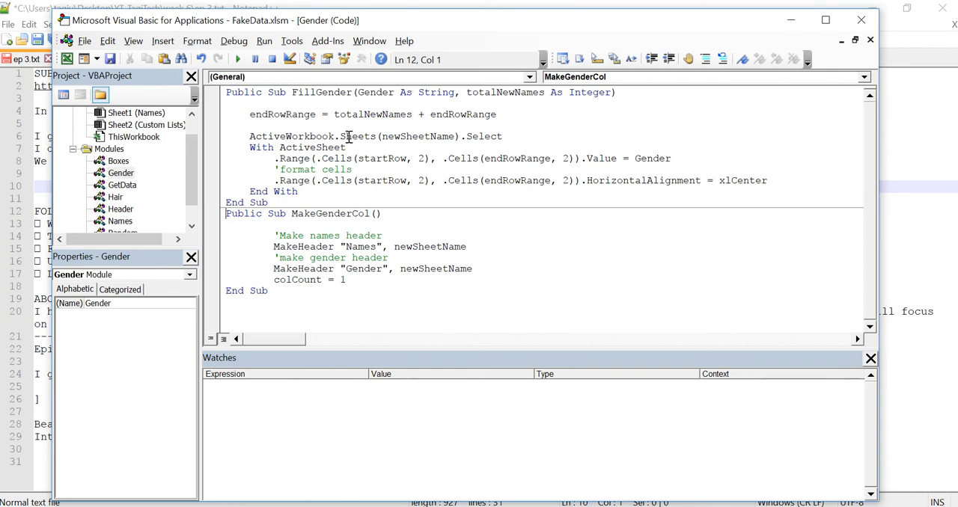
pyautogui.click(294, 160)
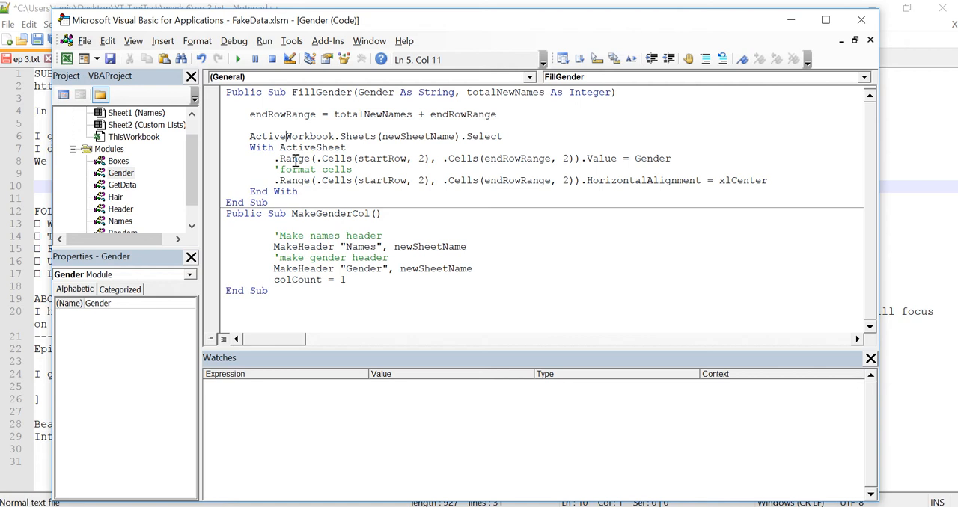
pyautogui.moveTo(137, 209)
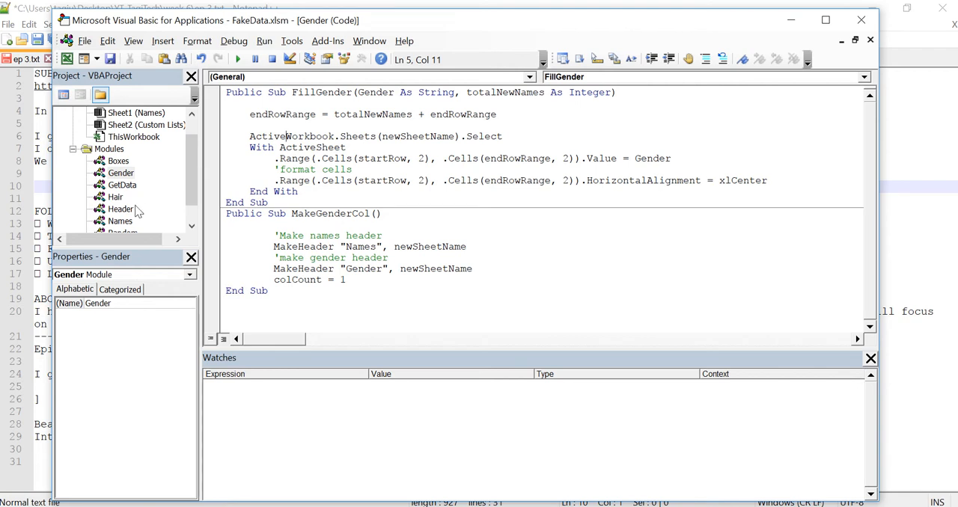
# - Move the GetHairColor sub and HairColor function from GetData into the Hair module
pyautogui.doubleClick(116, 197)
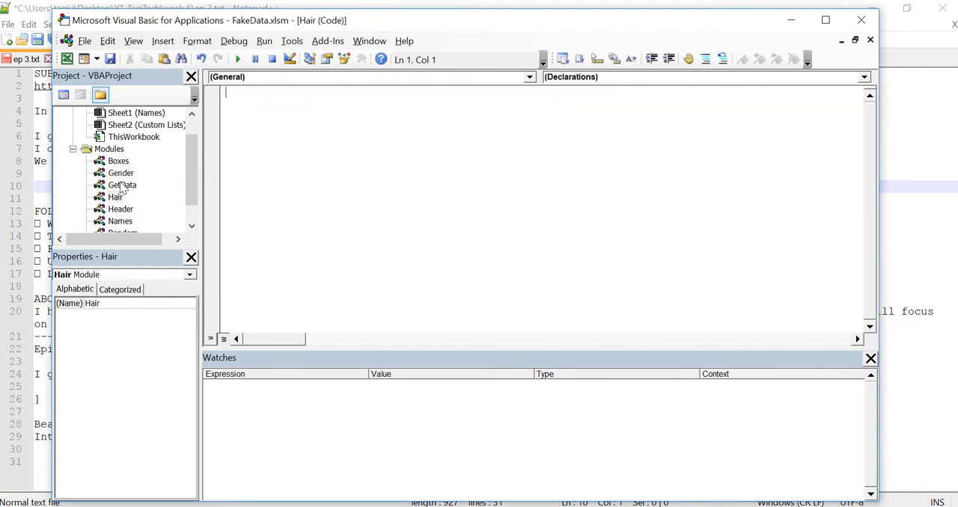
pyautogui.doubleClick(123, 184)
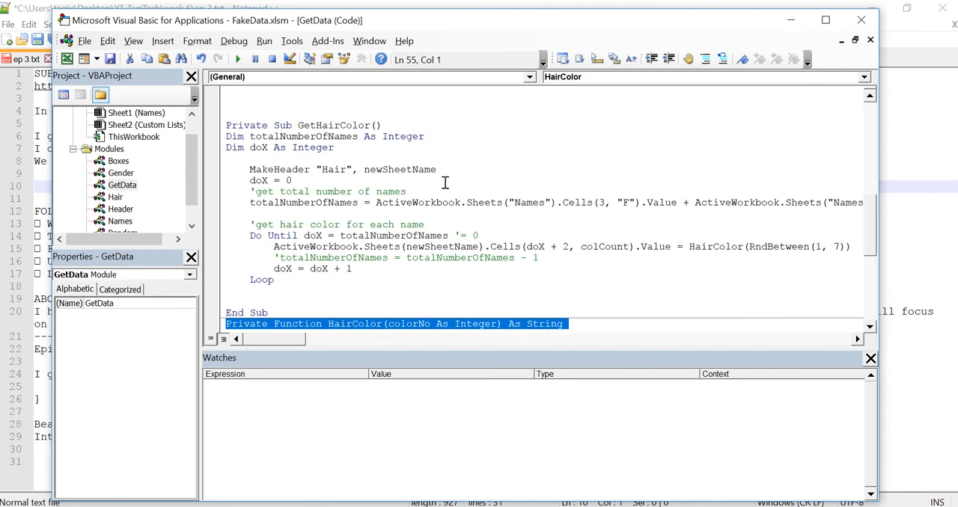
pyautogui.moveTo(437, 184)
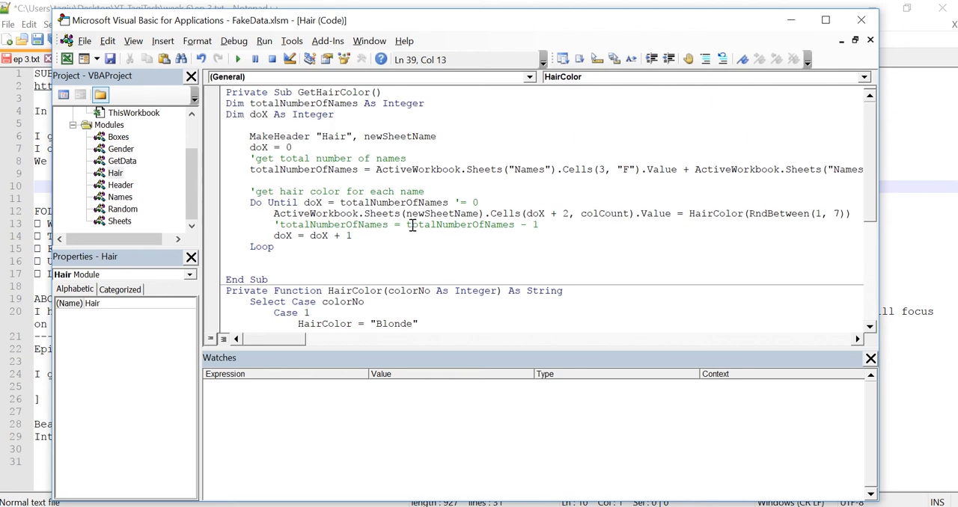
# - Declare GetHairColor Public in the Hair module and return to GetData's code
pyautogui.click(266, 92)
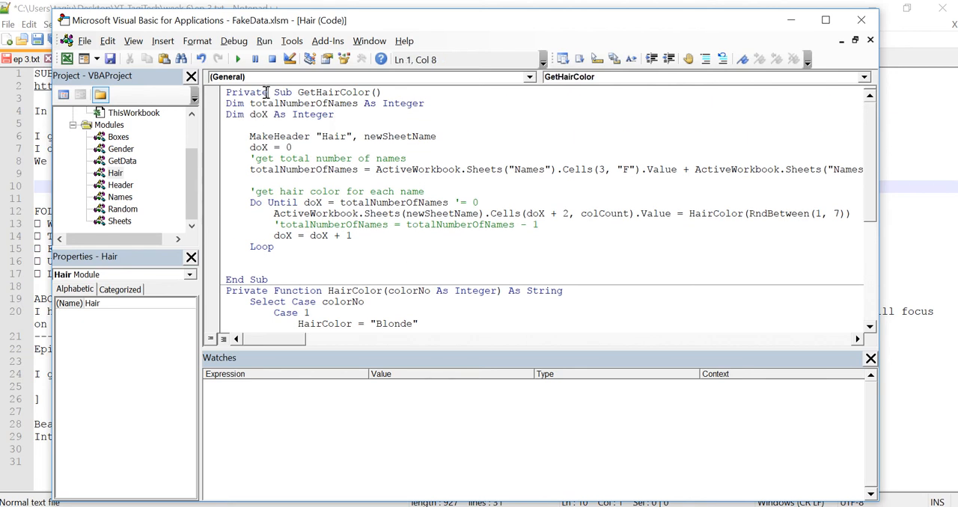
pyautogui.doubleClick(246, 93)
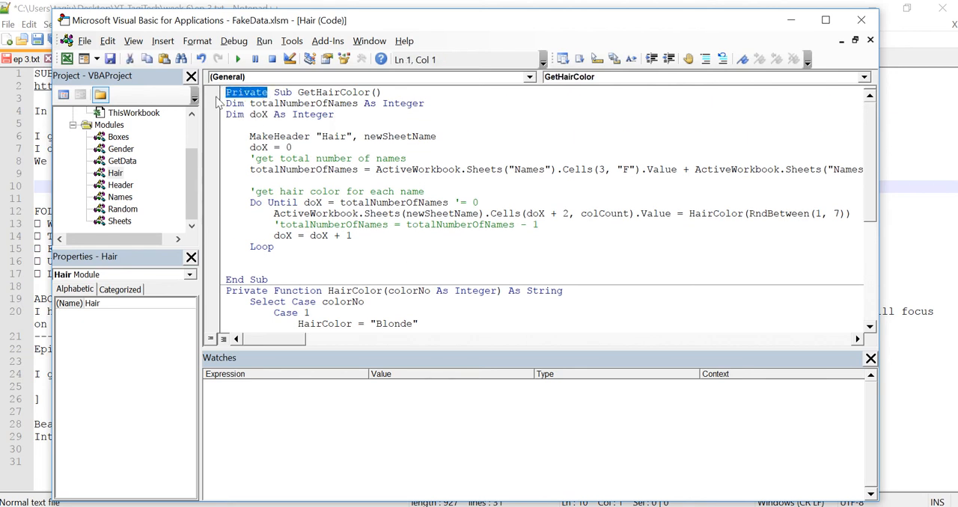
pyautogui.write('Public')
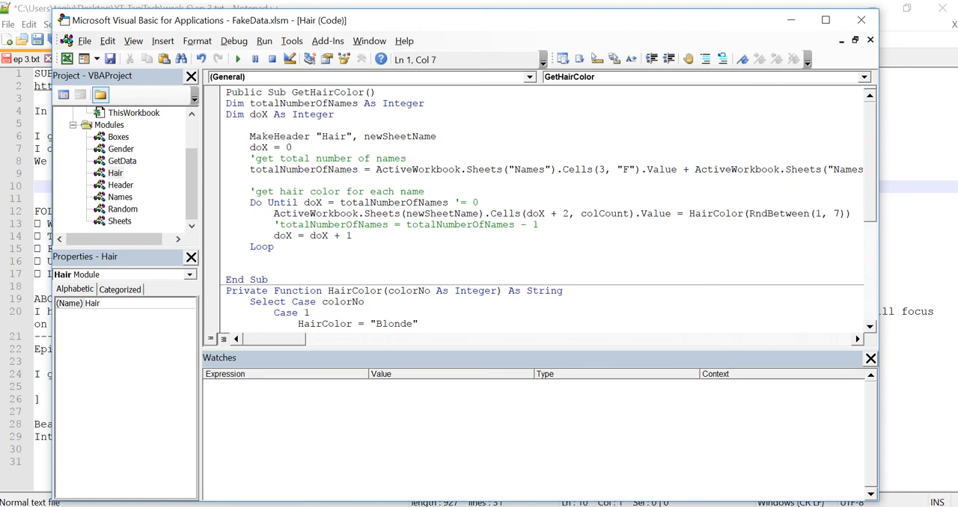
pyautogui.click(123, 160)
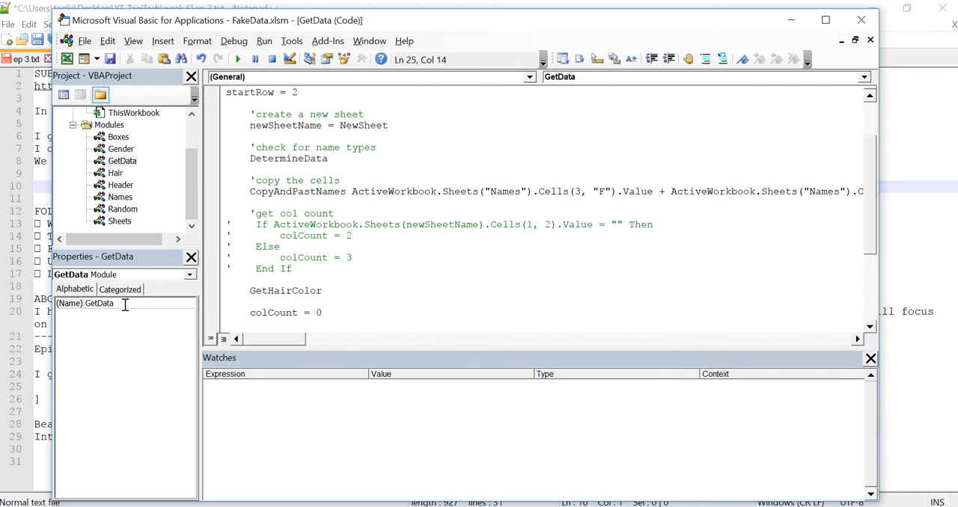
# - Rename the GetData module to Main in its (Name) property
pyautogui.doubleClick(98, 302)
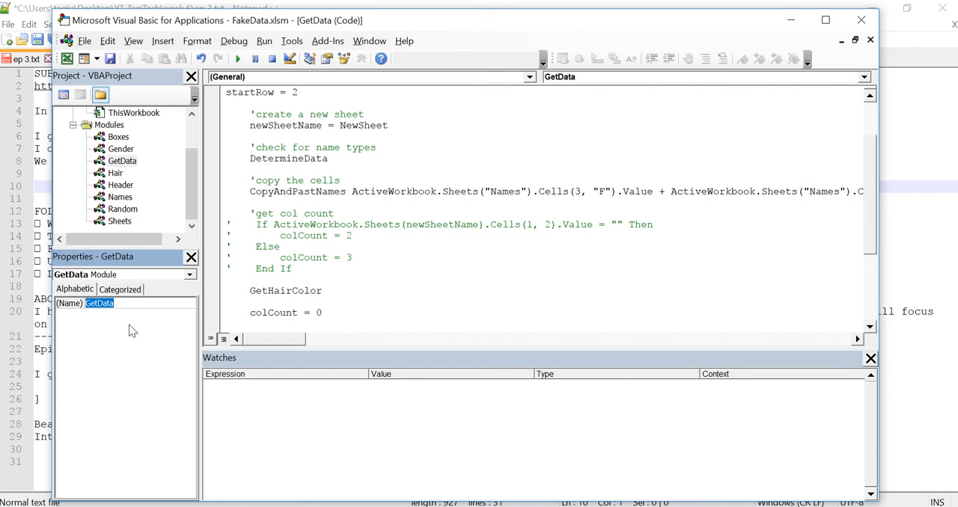
pyautogui.write('Main')
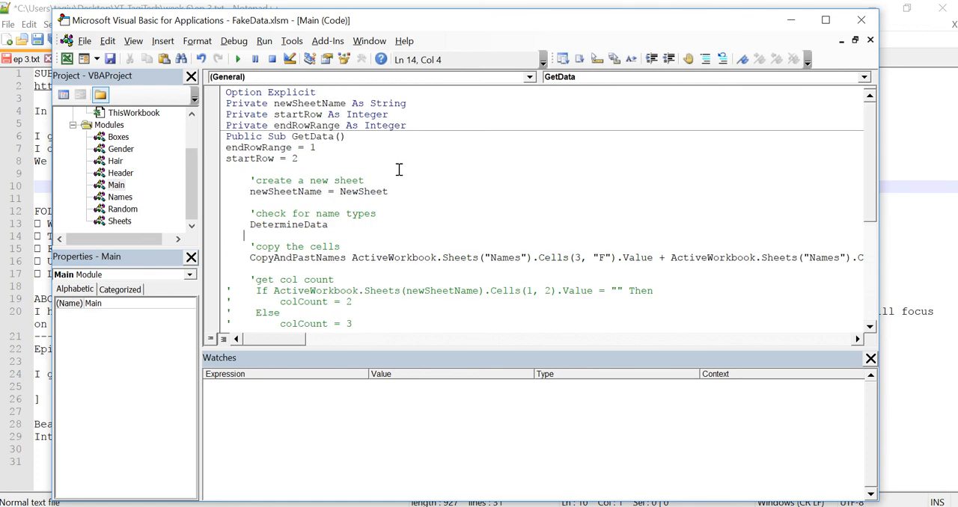
pyautogui.click(331, 136)
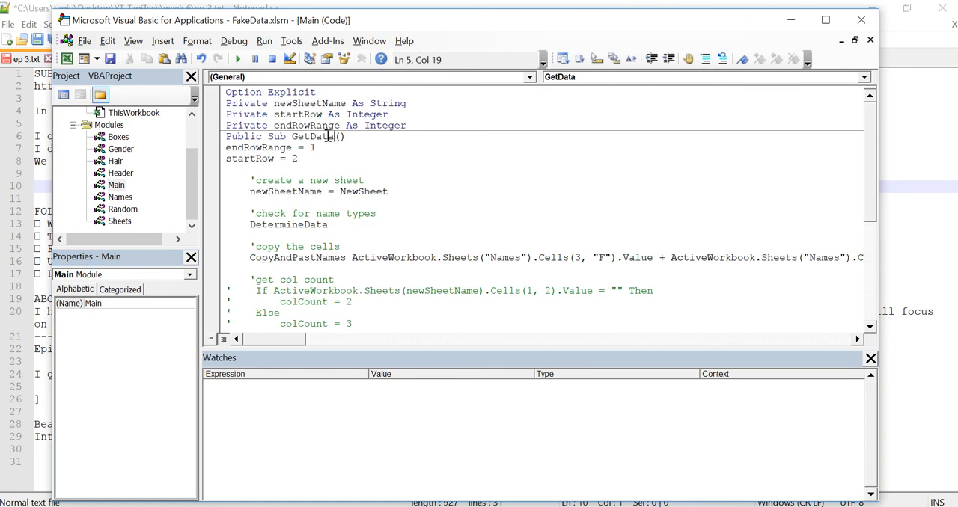
pyautogui.scroll(-3)
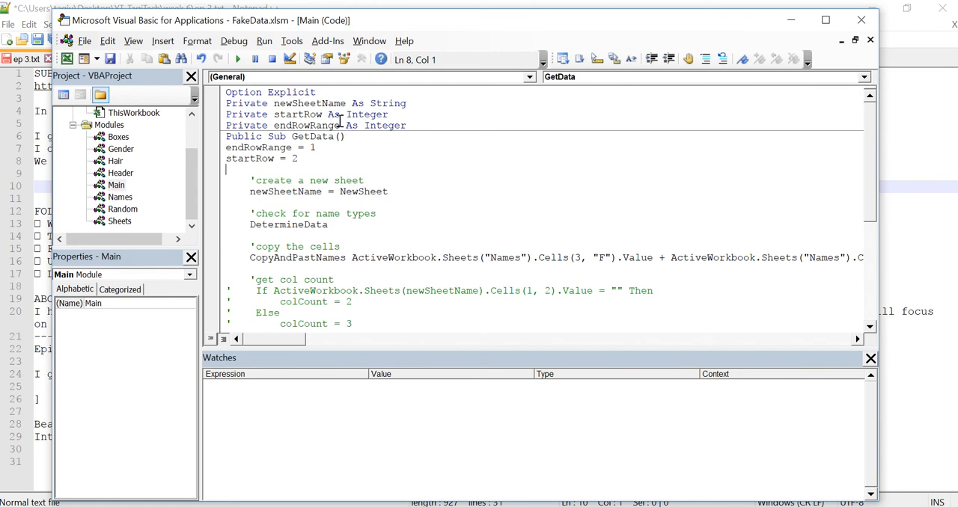
pyautogui.moveTo(413, 169)
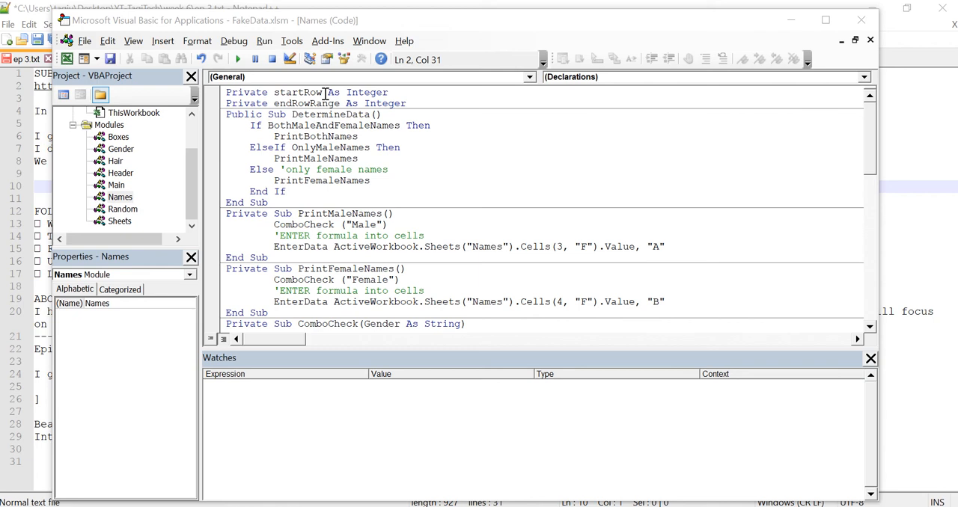
# - Select the startRow variable in the Names module and maximize the editor window
pyautogui.doubleClick(296, 93)
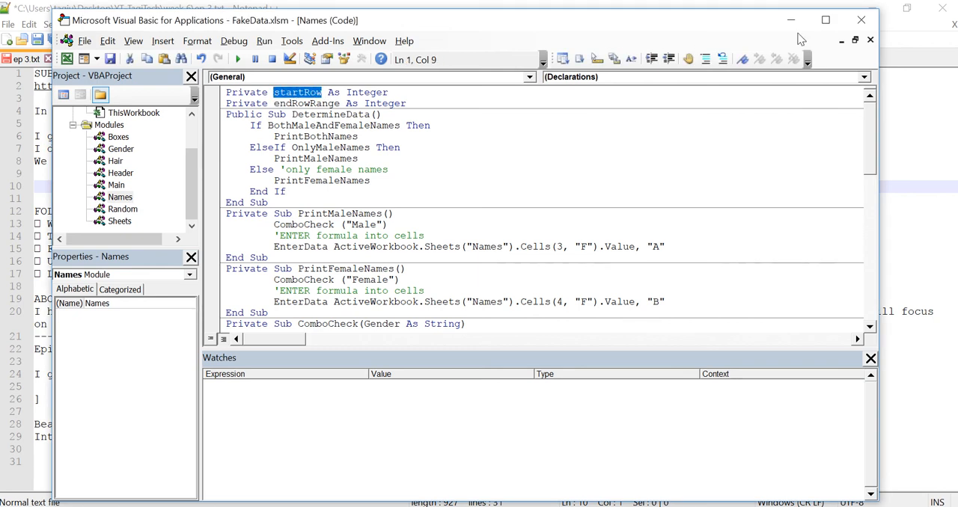
pyautogui.click(826, 20)
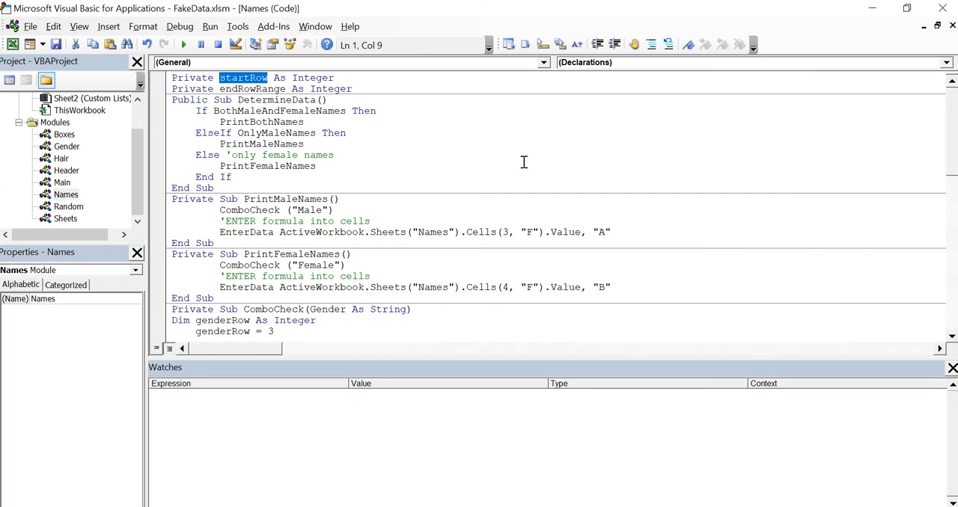
# - Search the whole project for startRow, stepping through Names into Gender's FillGender, then close Find
pyautogui.press('Ctrl+f')
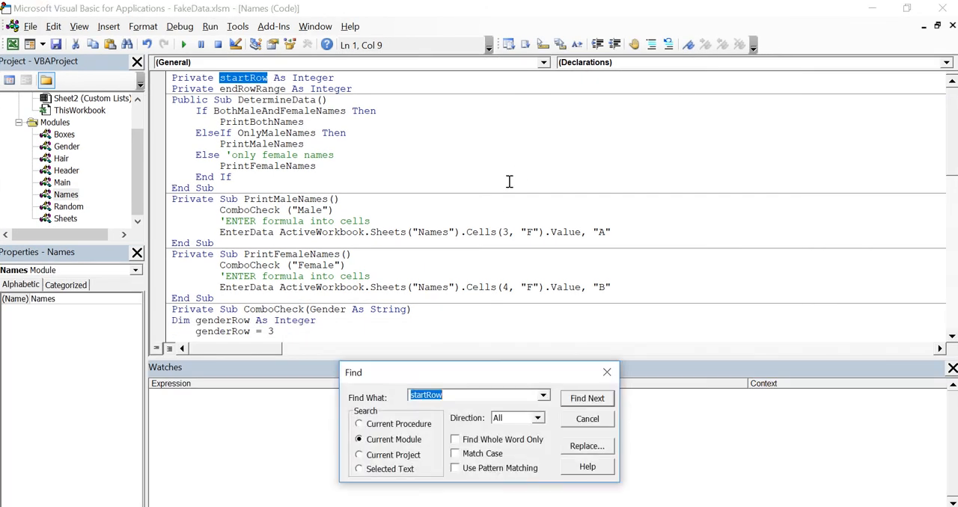
pyautogui.moveTo(479, 373); pyautogui.dragTo(464, 293)
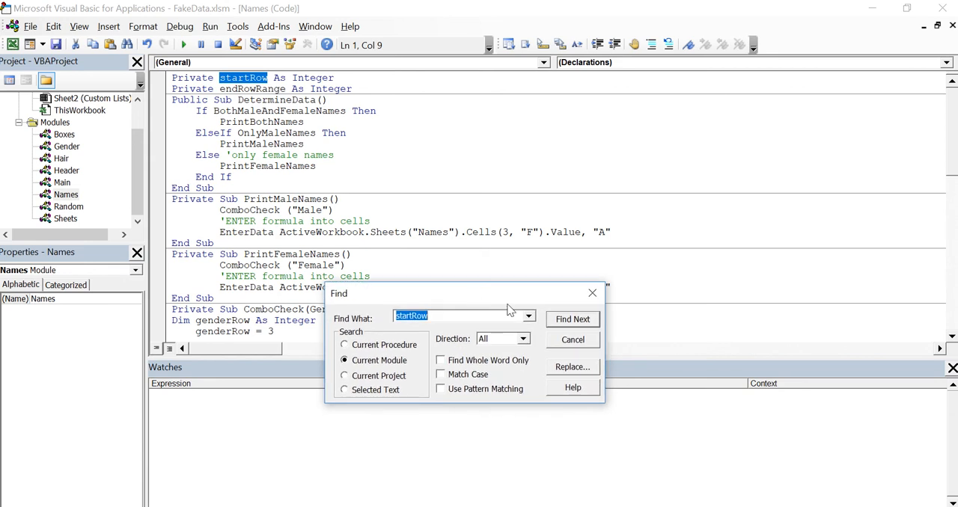
pyautogui.moveTo(401, 374)
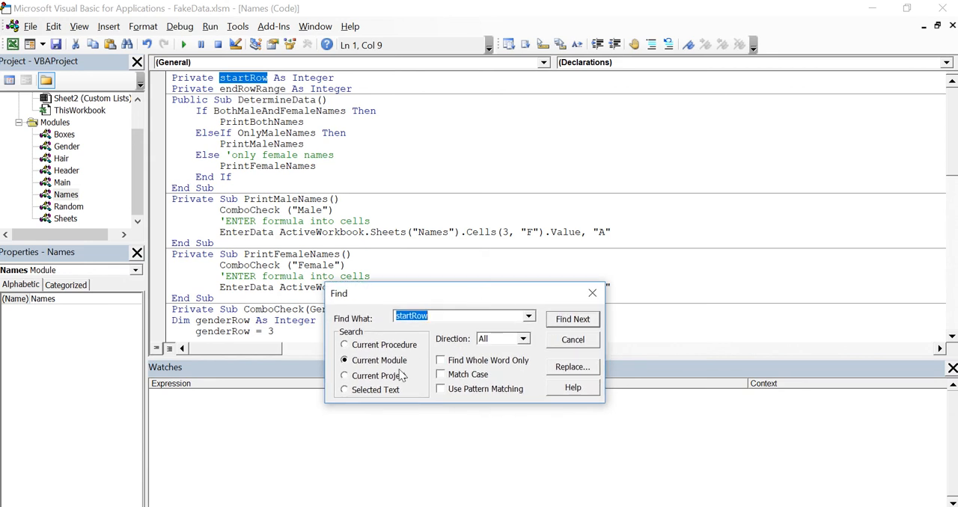
pyautogui.click(345, 376)
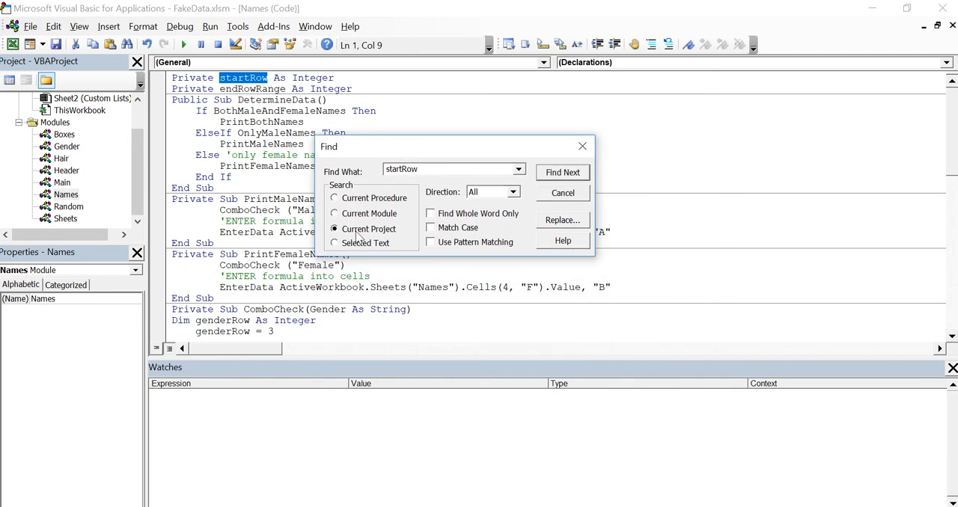
pyautogui.moveTo(383, 206)
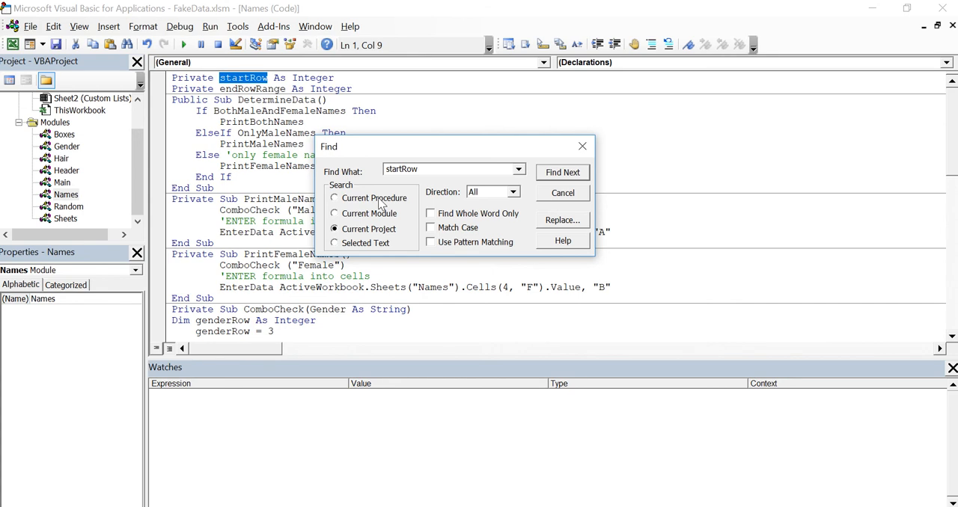
pyautogui.click(562, 172)
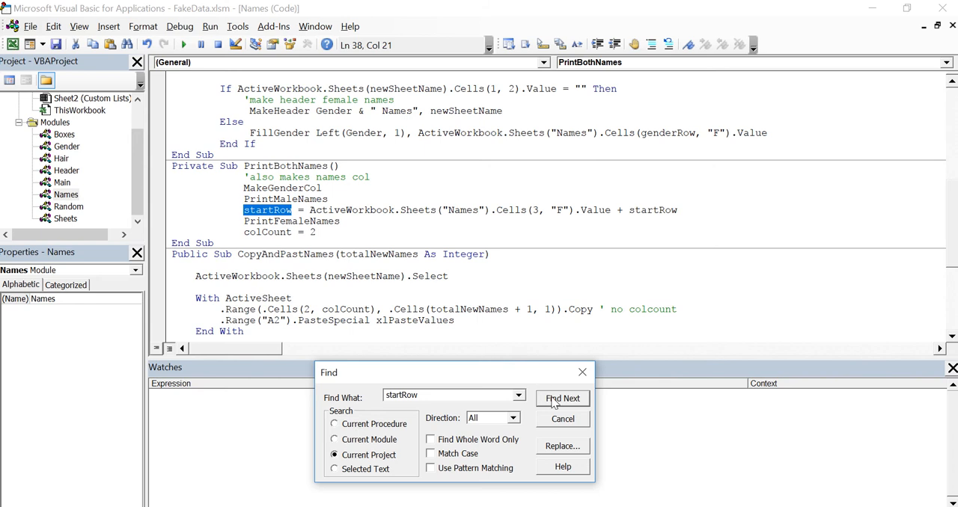
pyautogui.click(562, 398)
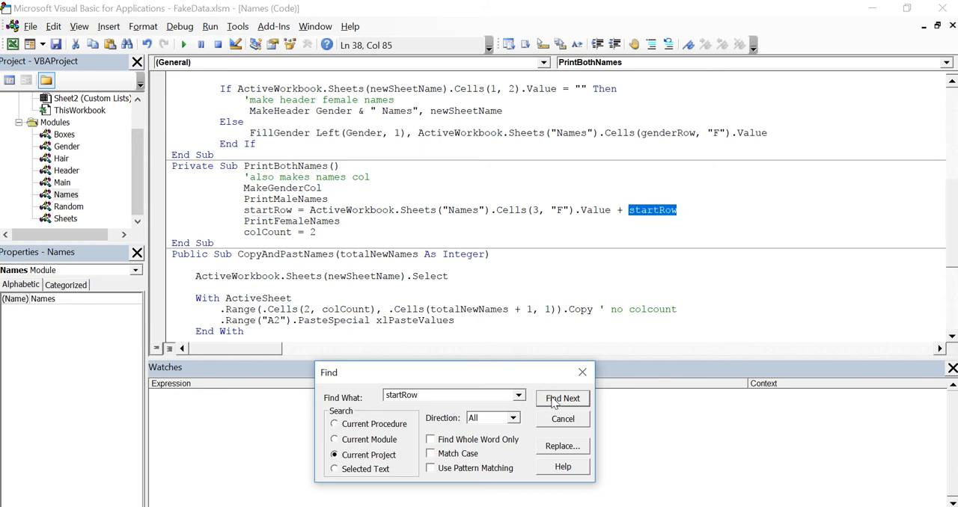
pyautogui.moveTo(603, 73)
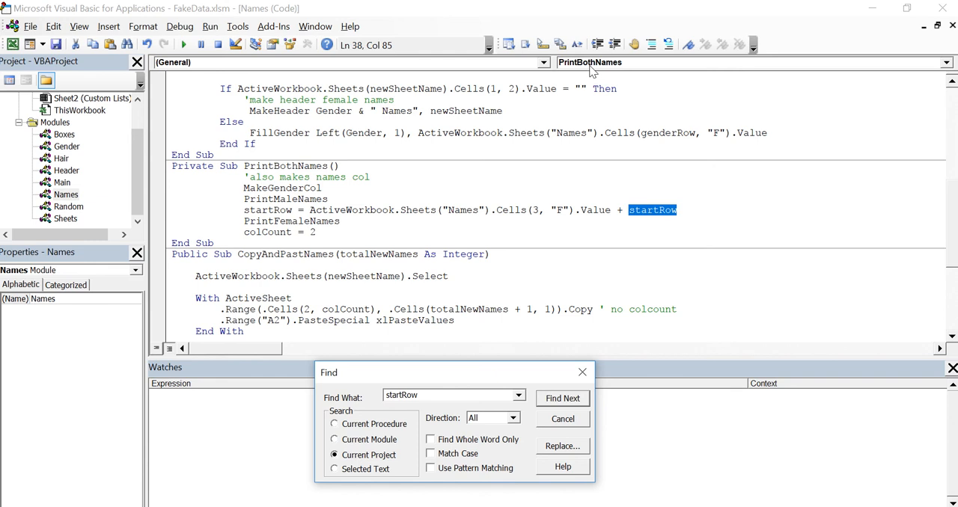
pyautogui.moveTo(565, 403)
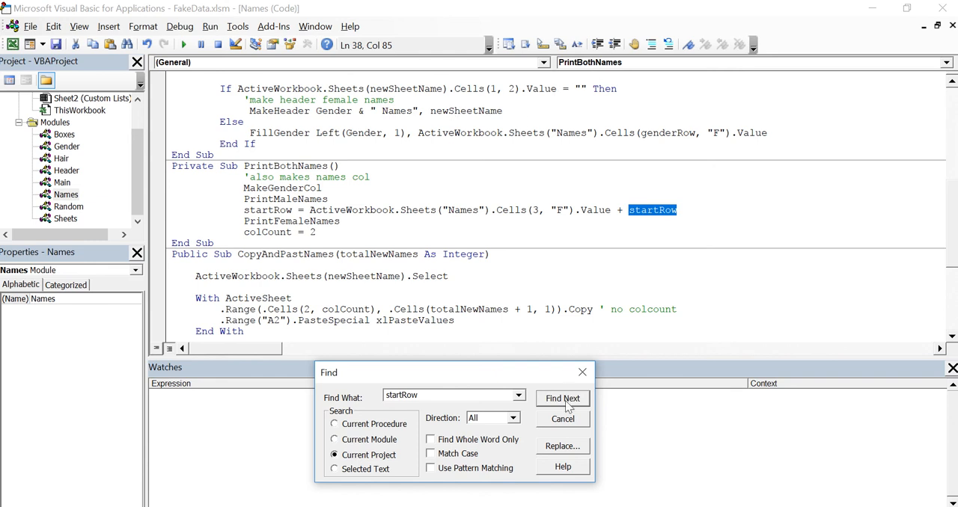
pyautogui.click(563, 398)
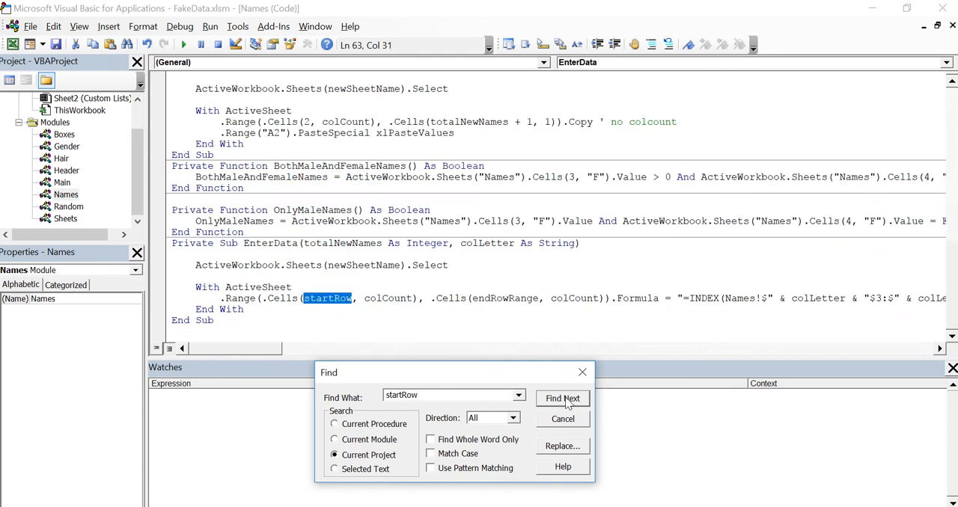
pyautogui.click(562, 398)
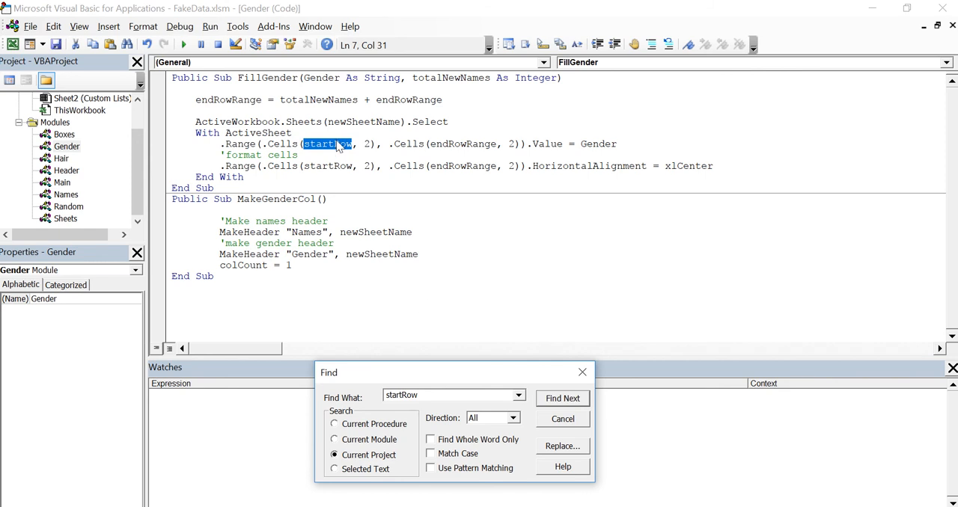
pyautogui.moveTo(557, 422)
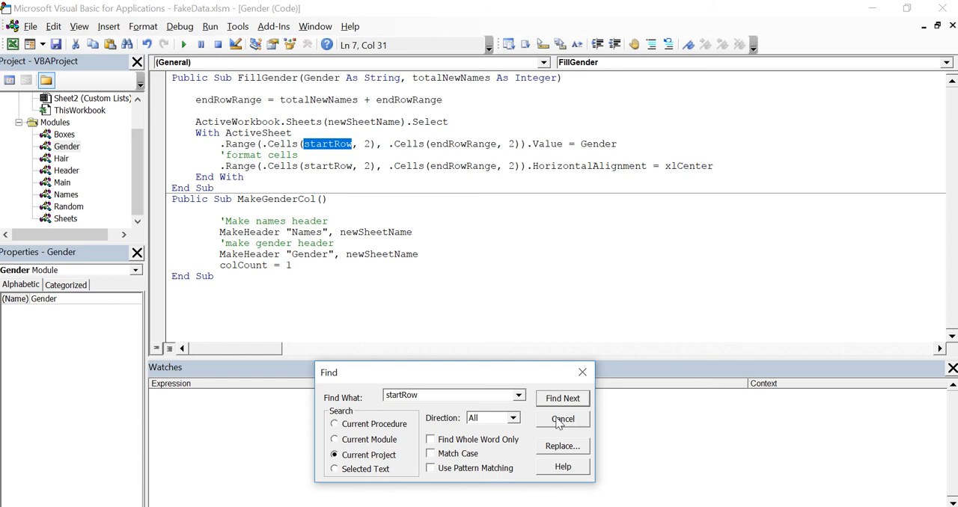
pyautogui.click(562, 419)
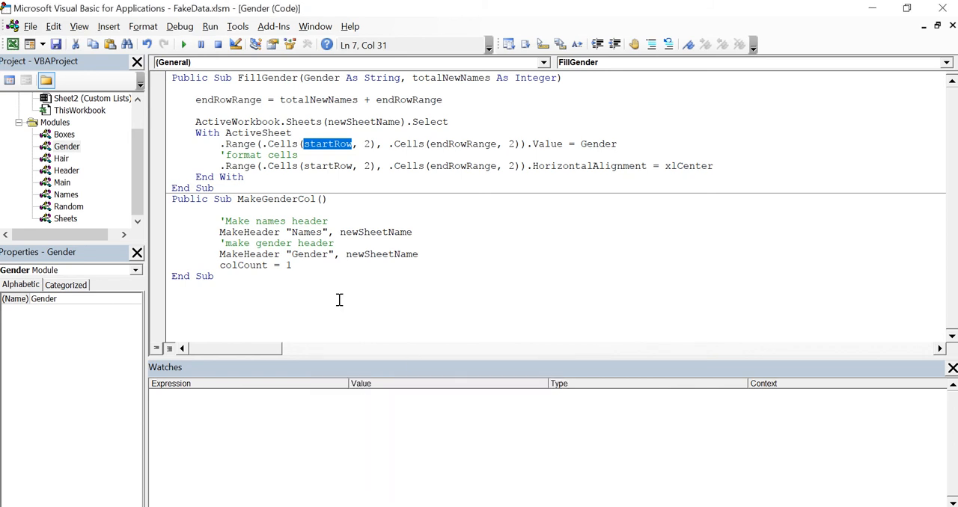
pyautogui.moveTo(83, 142)
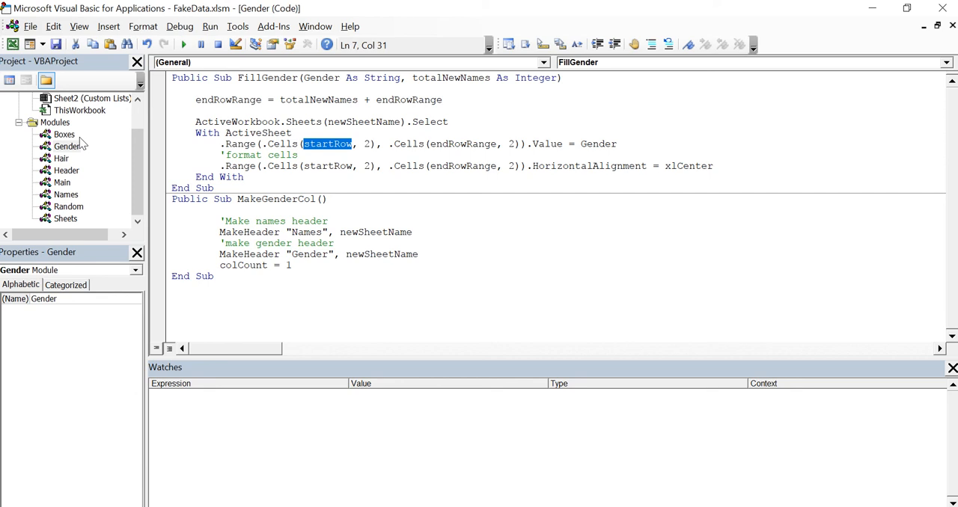
pyautogui.moveTo(83, 144)
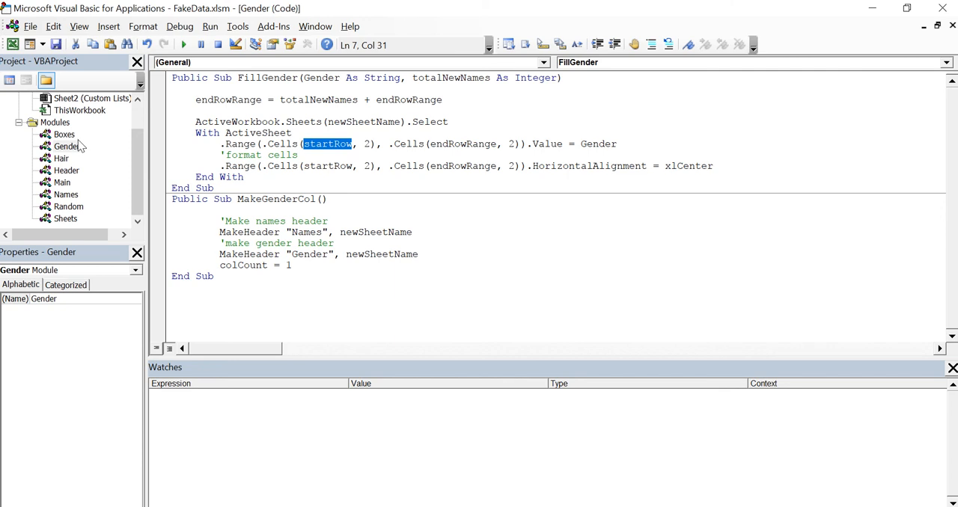
pyautogui.moveTo(66, 157)
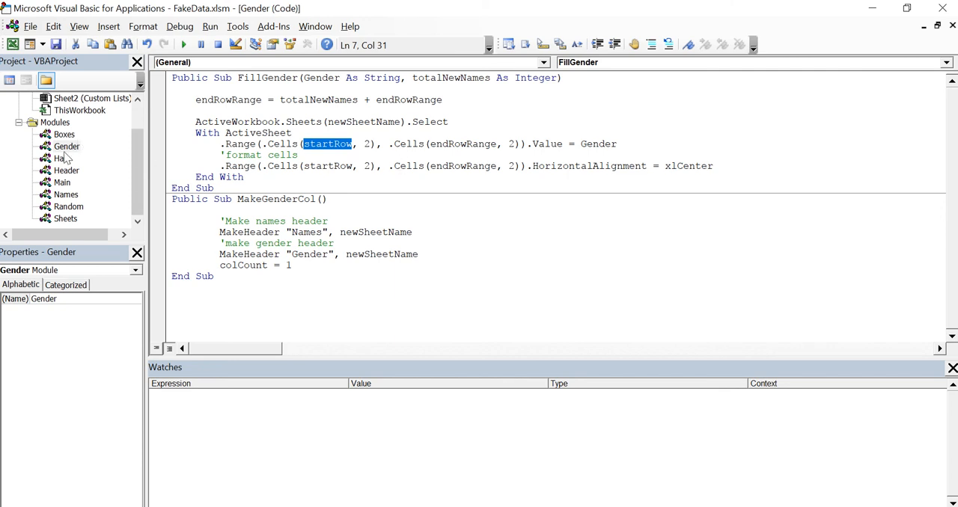
pyautogui.moveTo(67, 198)
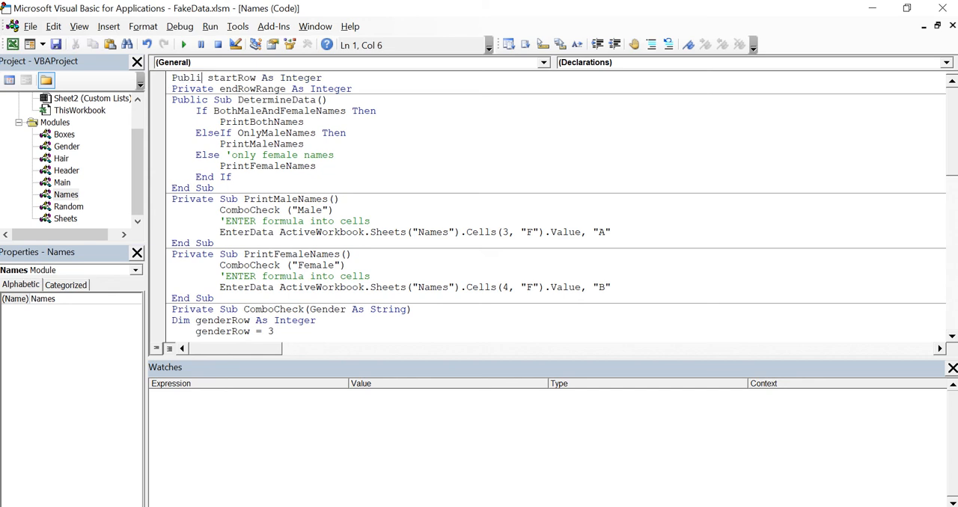
# - Change 'Private startRow As Integer' to 'Public startRow As Integer' in the Names module
pyautogui.click(289, 122)
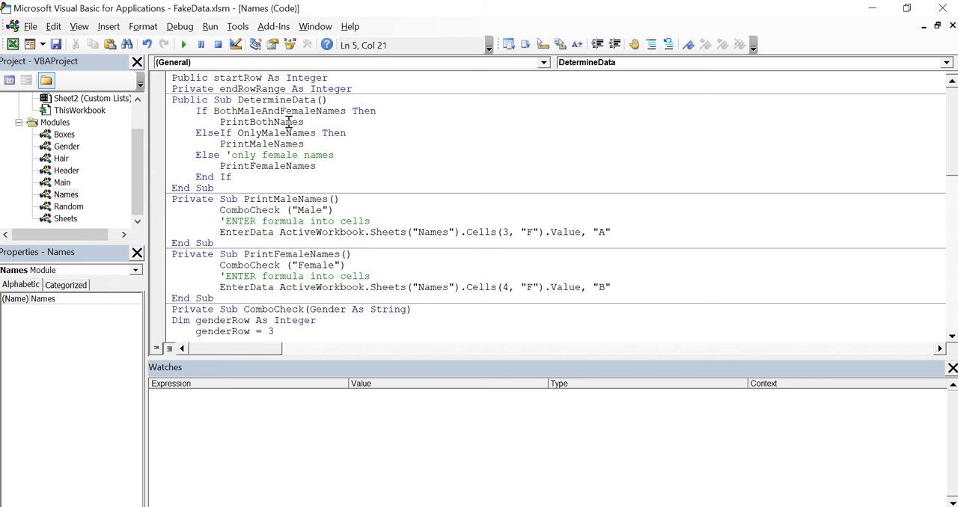
pyautogui.moveTo(74, 200)
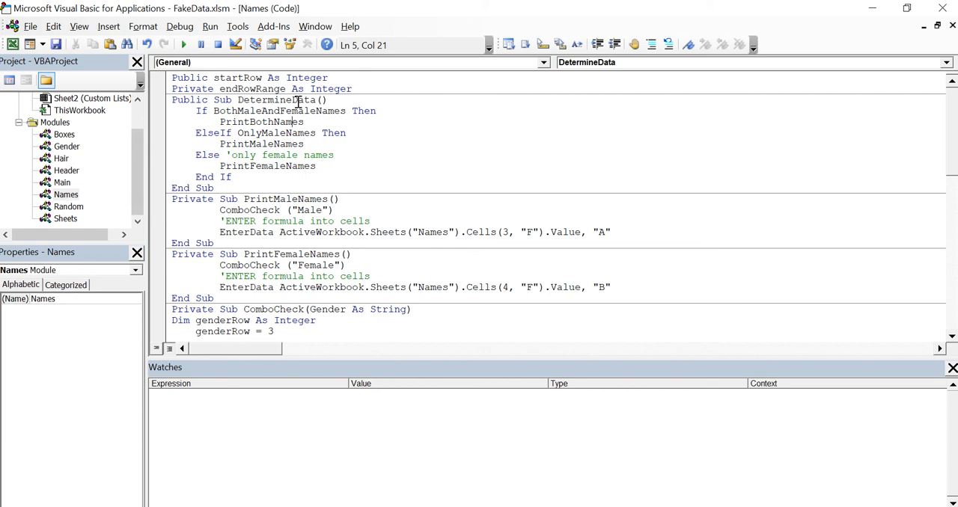
# - Search the whole project for endRowRange, stepping through its uses in Names and Gender's FillGender
pyautogui.doubleClick(251, 88)
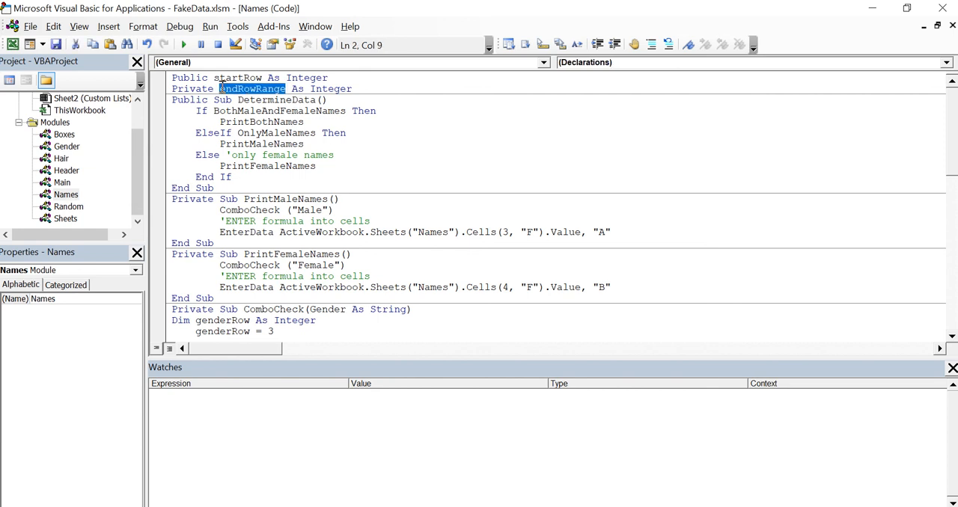
pyautogui.rightClick(253, 88)
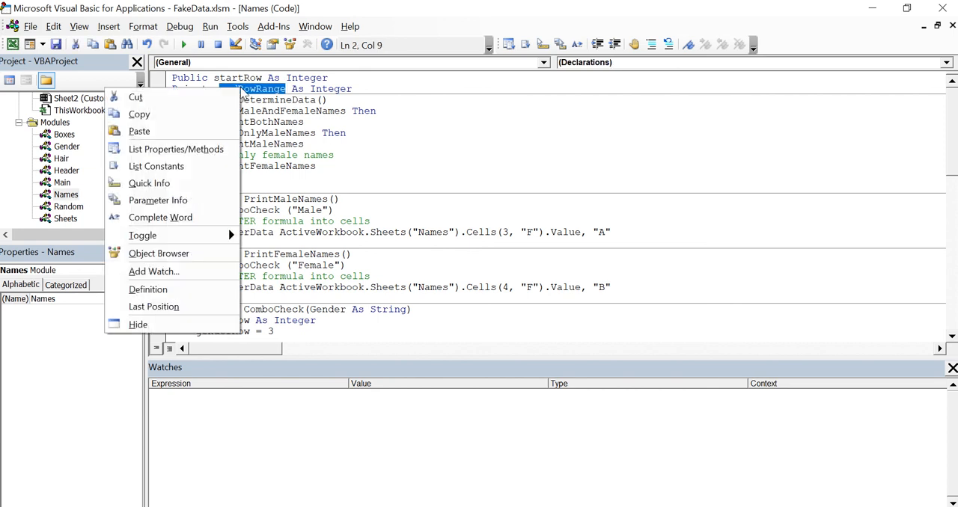
pyautogui.moveTo(139, 130)
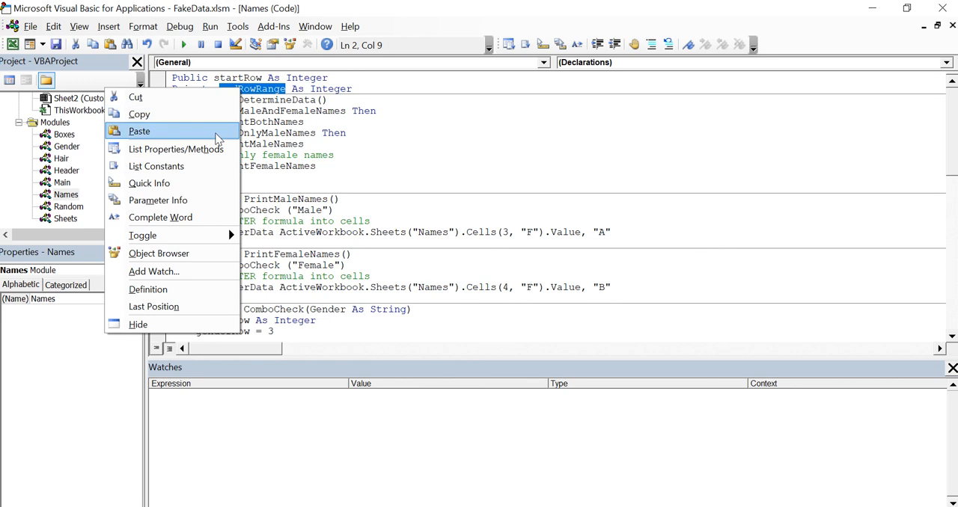
pyautogui.moveTo(296, 125)
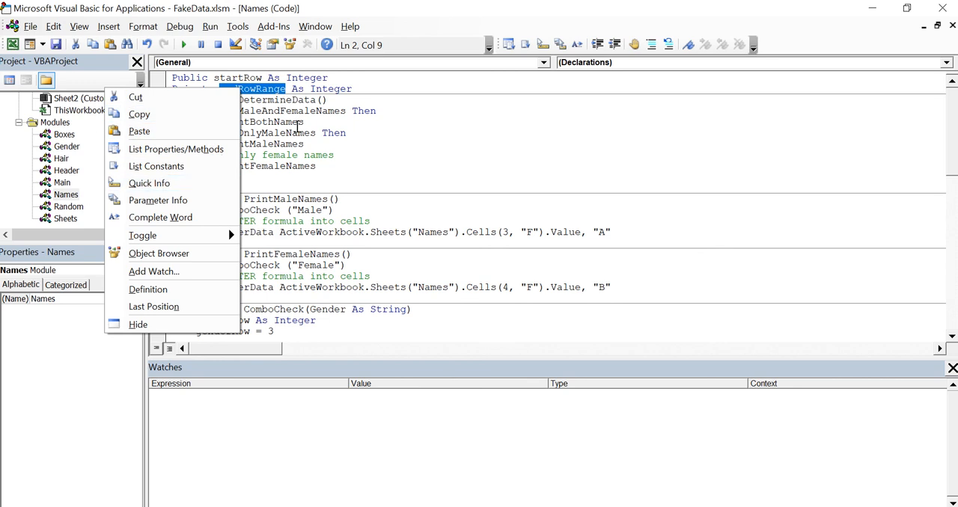
pyautogui.click(296, 125)
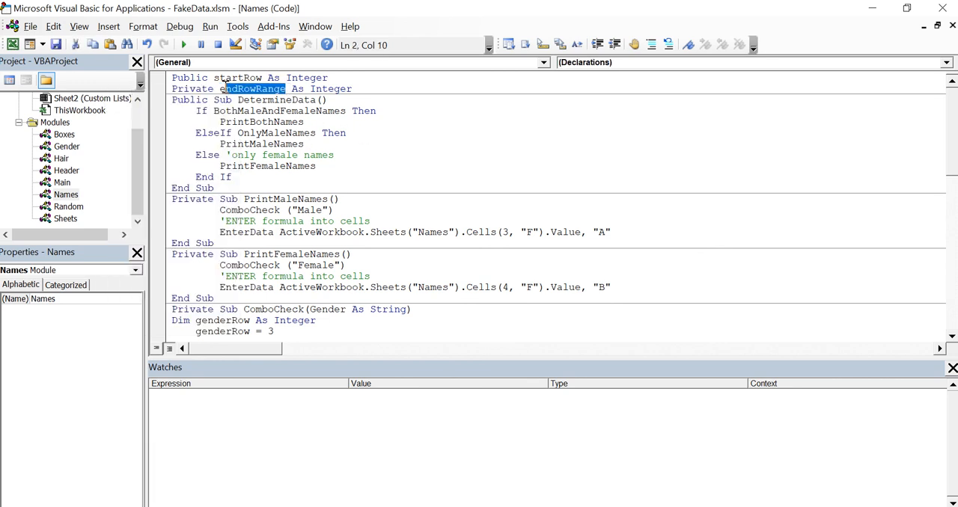
pyautogui.press('ctrl+f')
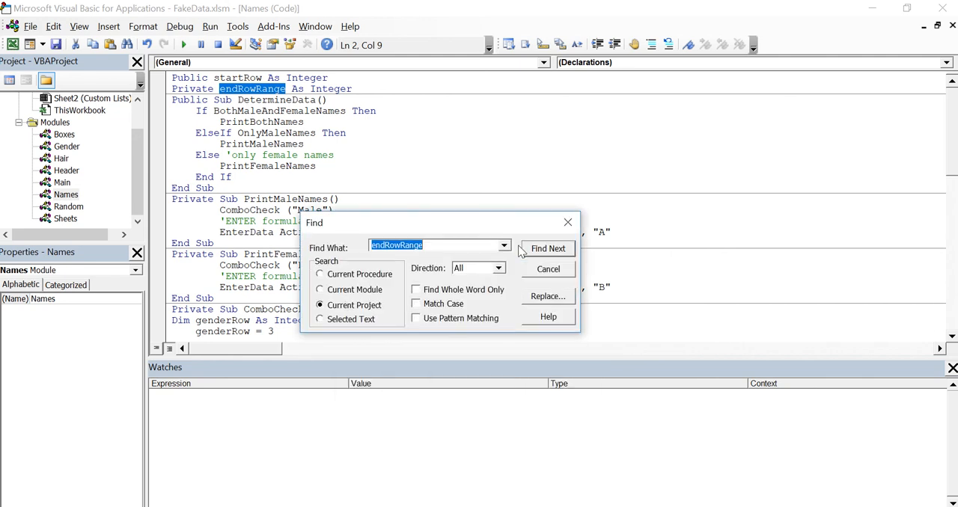
pyautogui.click(547, 248)
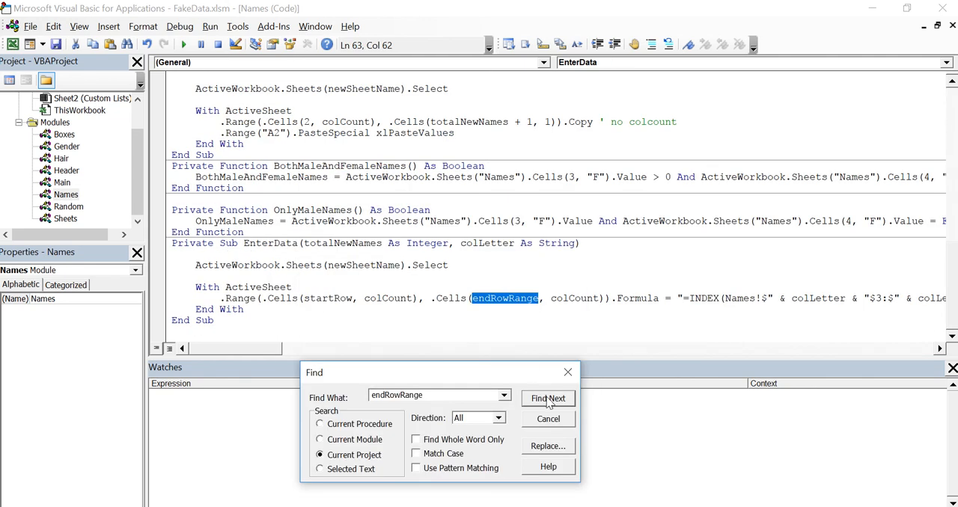
pyautogui.click(547, 398)
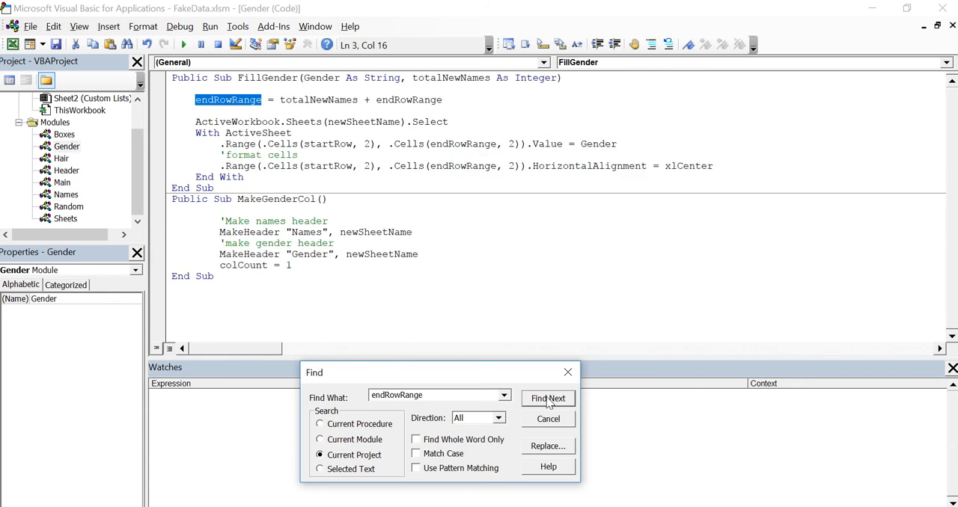
pyautogui.click(548, 398)
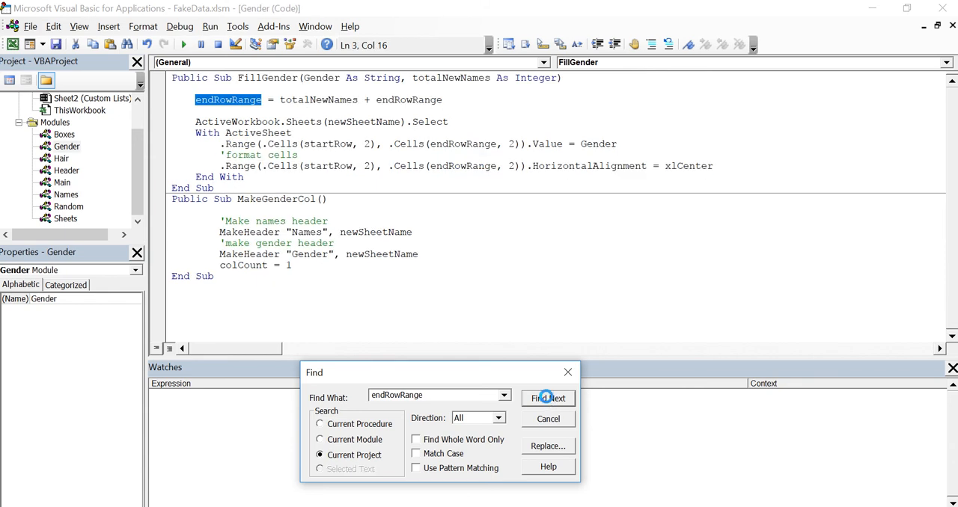
pyautogui.click(548, 398)
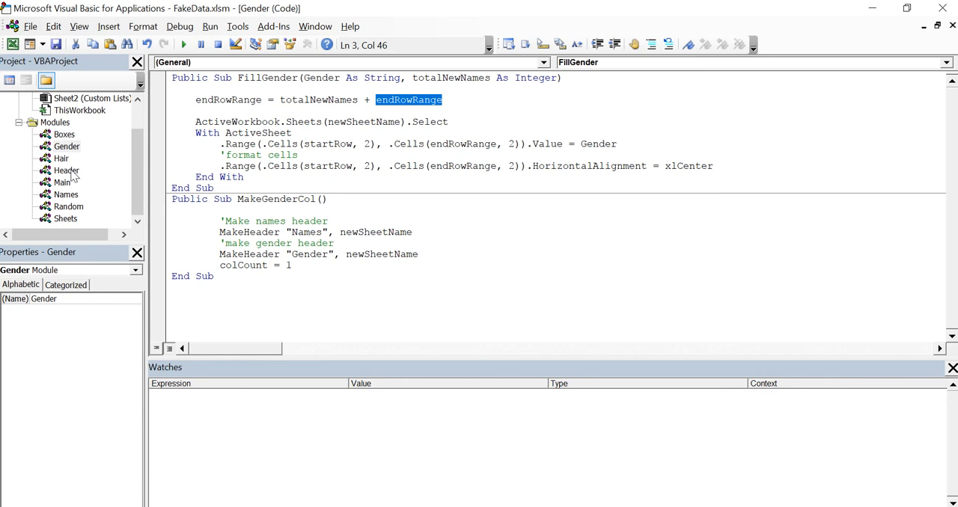
pyautogui.moveTo(75, 176)
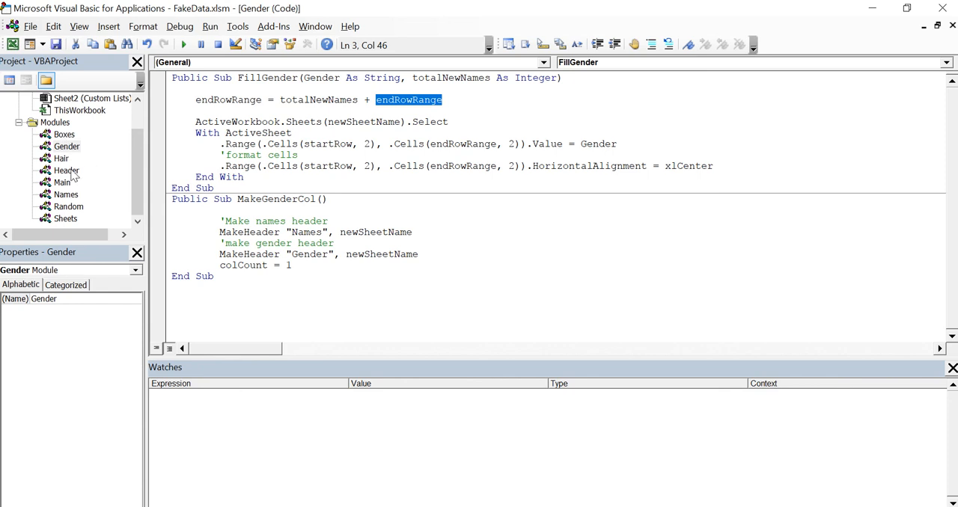
pyautogui.moveTo(73, 200)
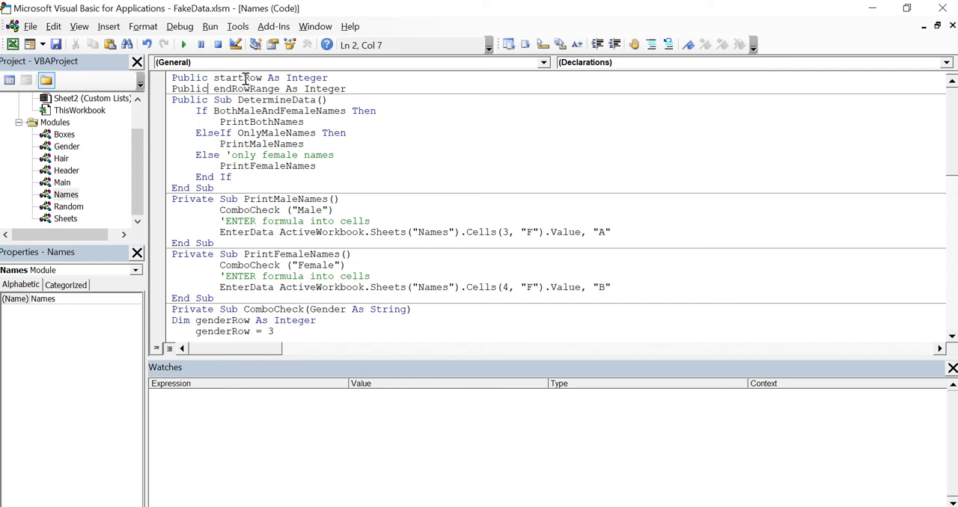
pyautogui.moveTo(234, 89)
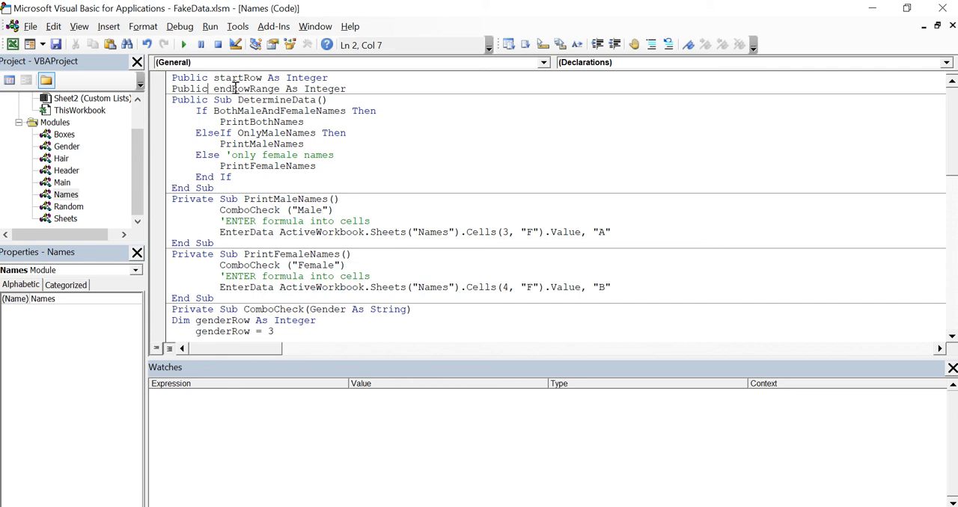
# - Declare endRowRange As Integer Public in the Names module, matching startRow
pyautogui.click(347, 88)
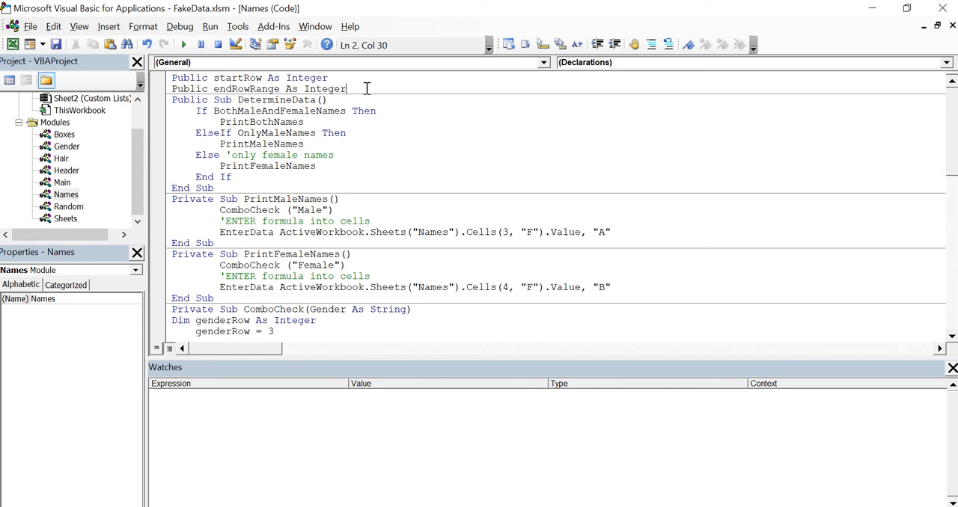
pyautogui.moveTo(389, 132)
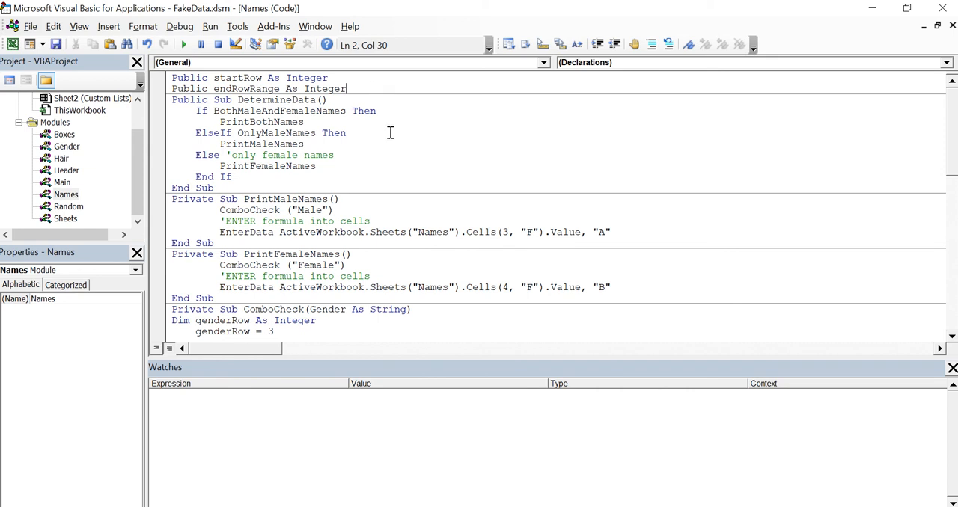
pyautogui.moveTo(392, 143)
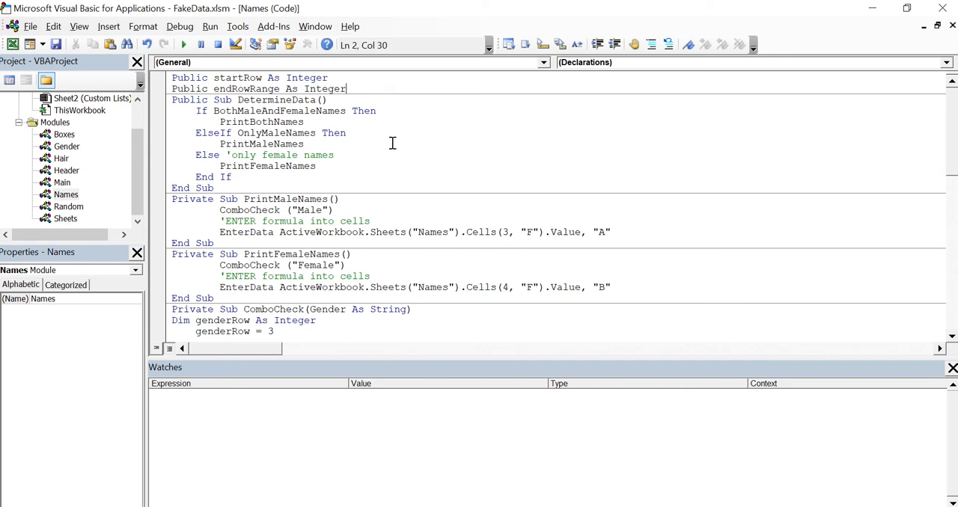